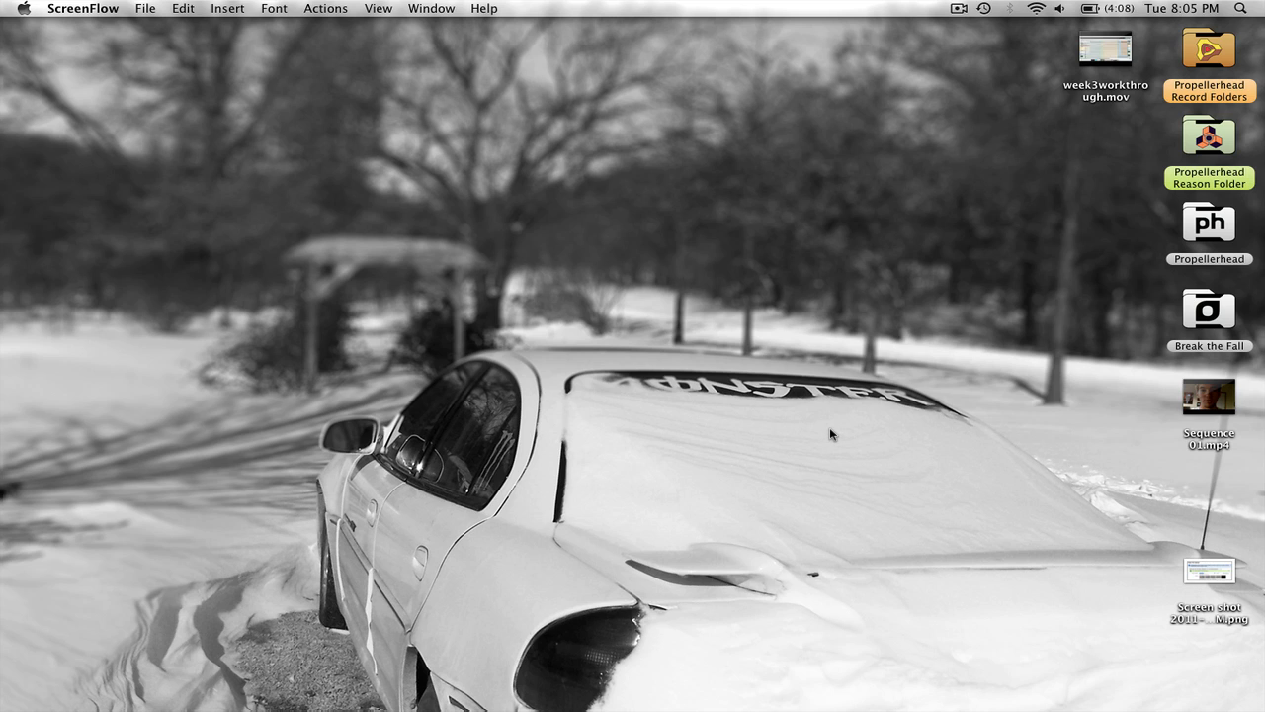
mouse_move(743, 500)
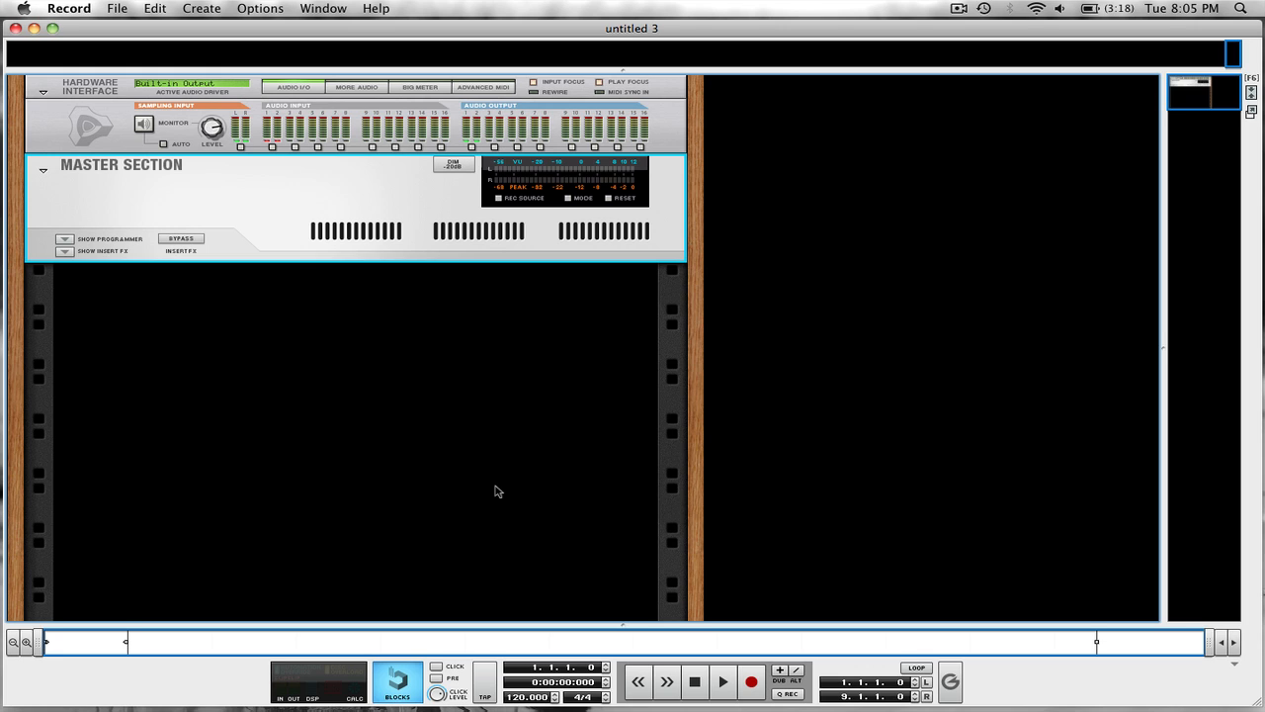
mouse_move(430, 482)
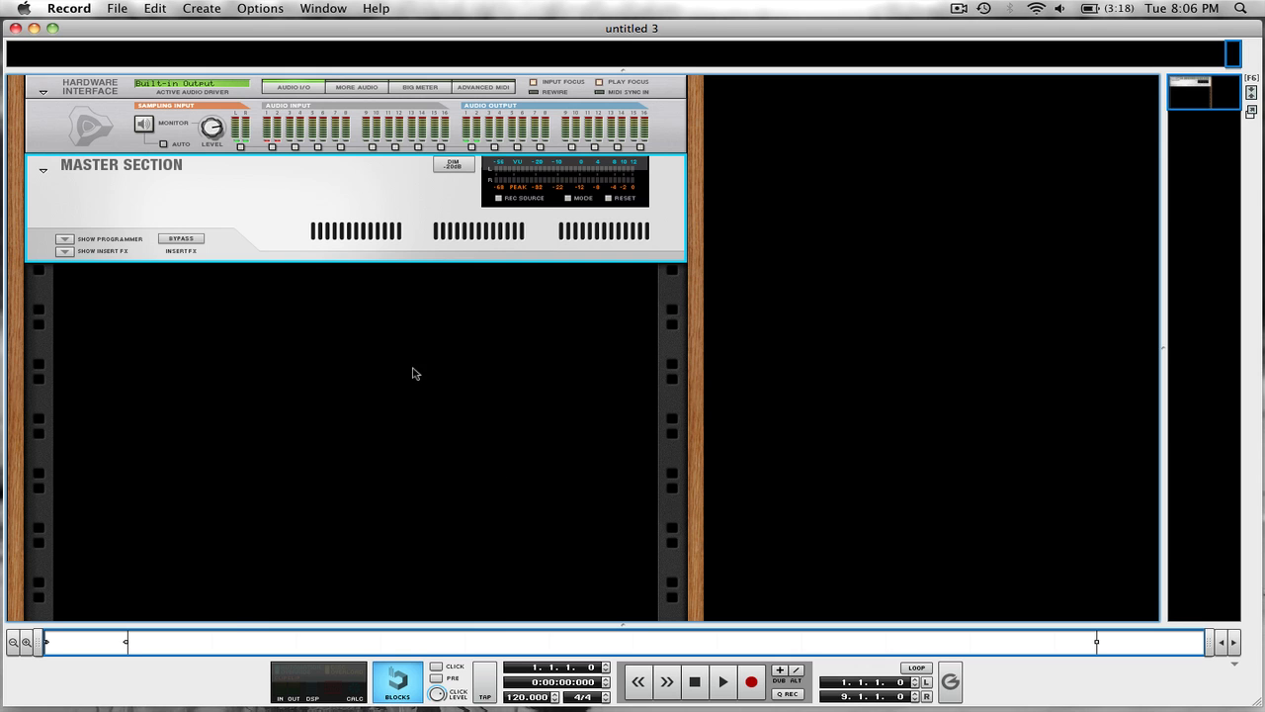
Add a Redrum Drum Computer to the empty rack and remove its auto-created mix channel.
right_click(415, 373)
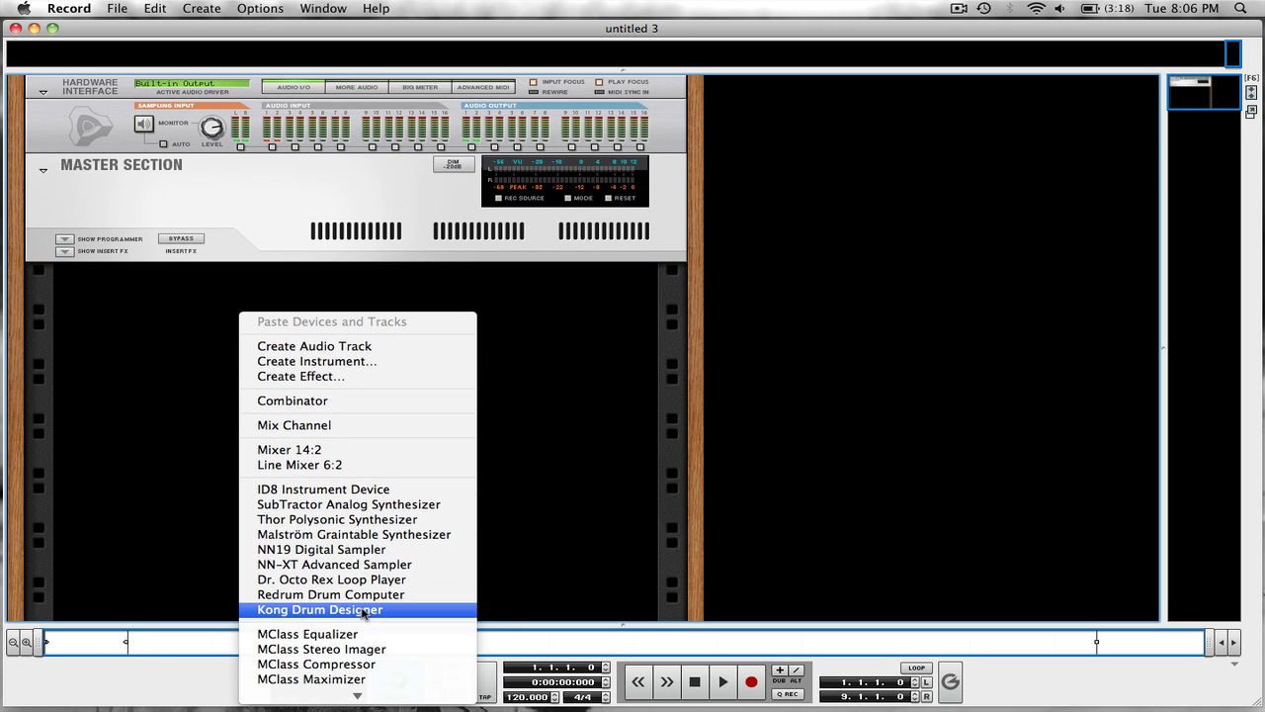
click(330, 594)
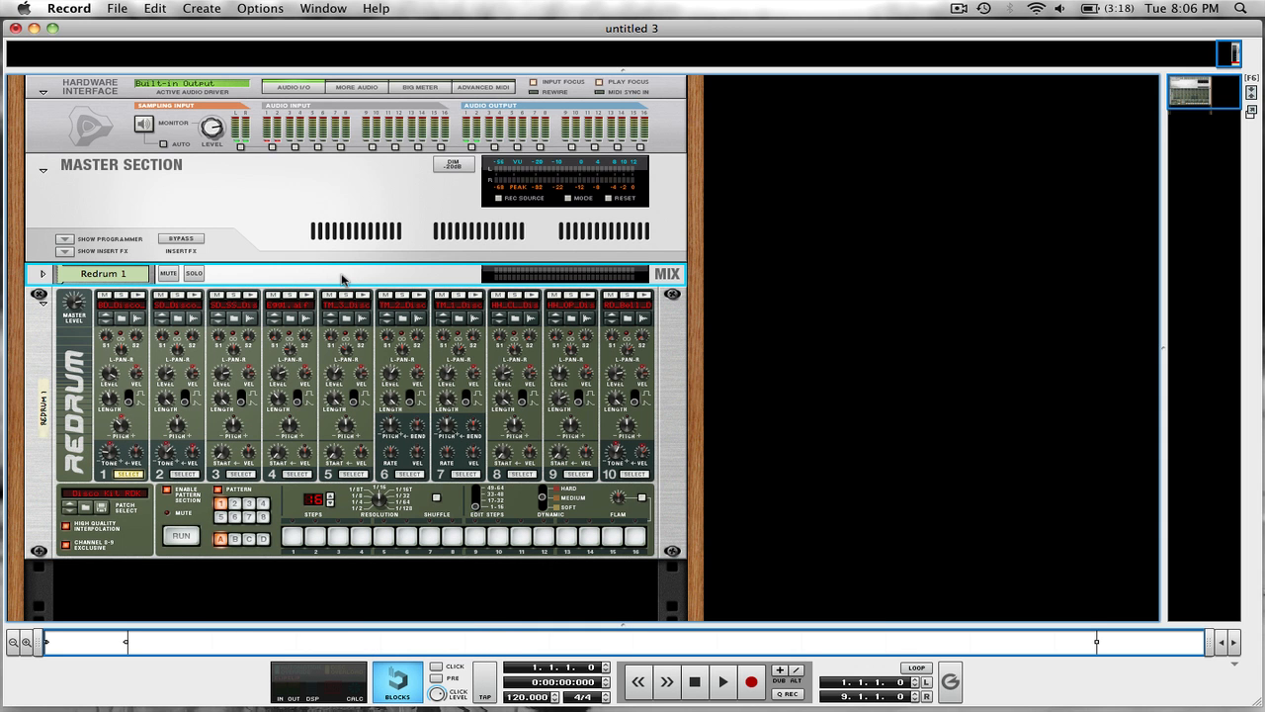
mouse_move(360, 278)
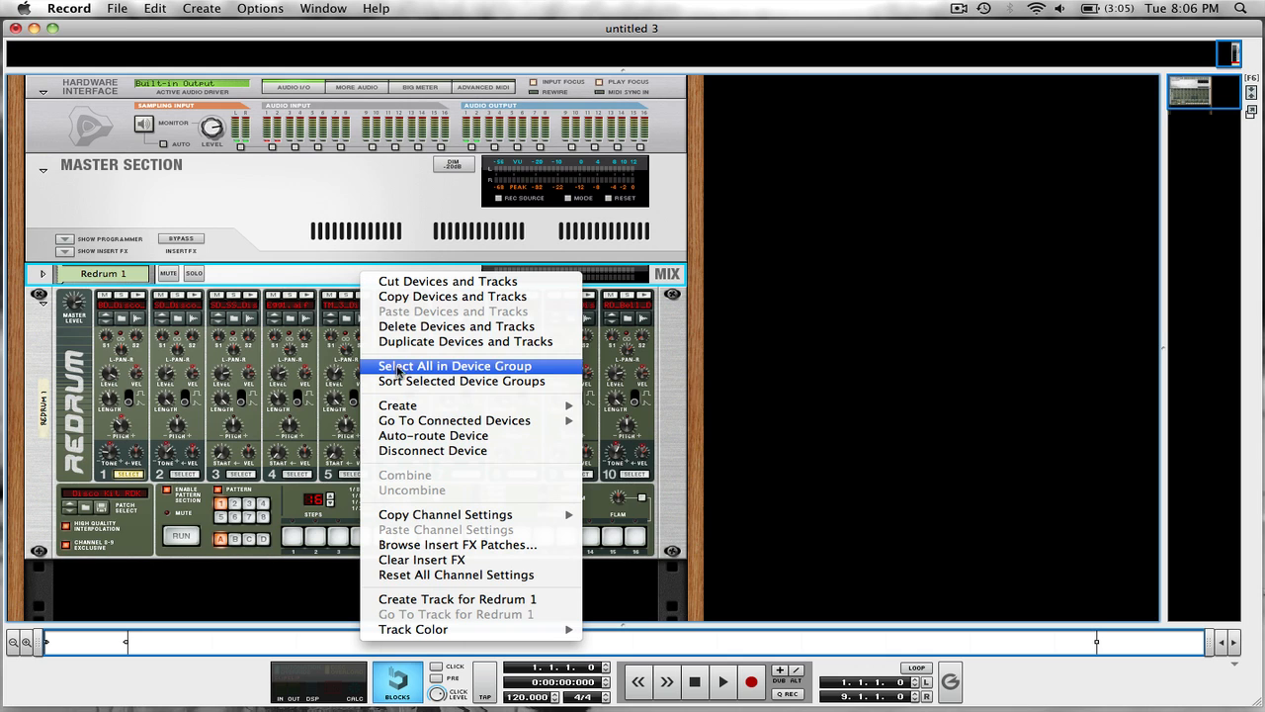
click(456, 326)
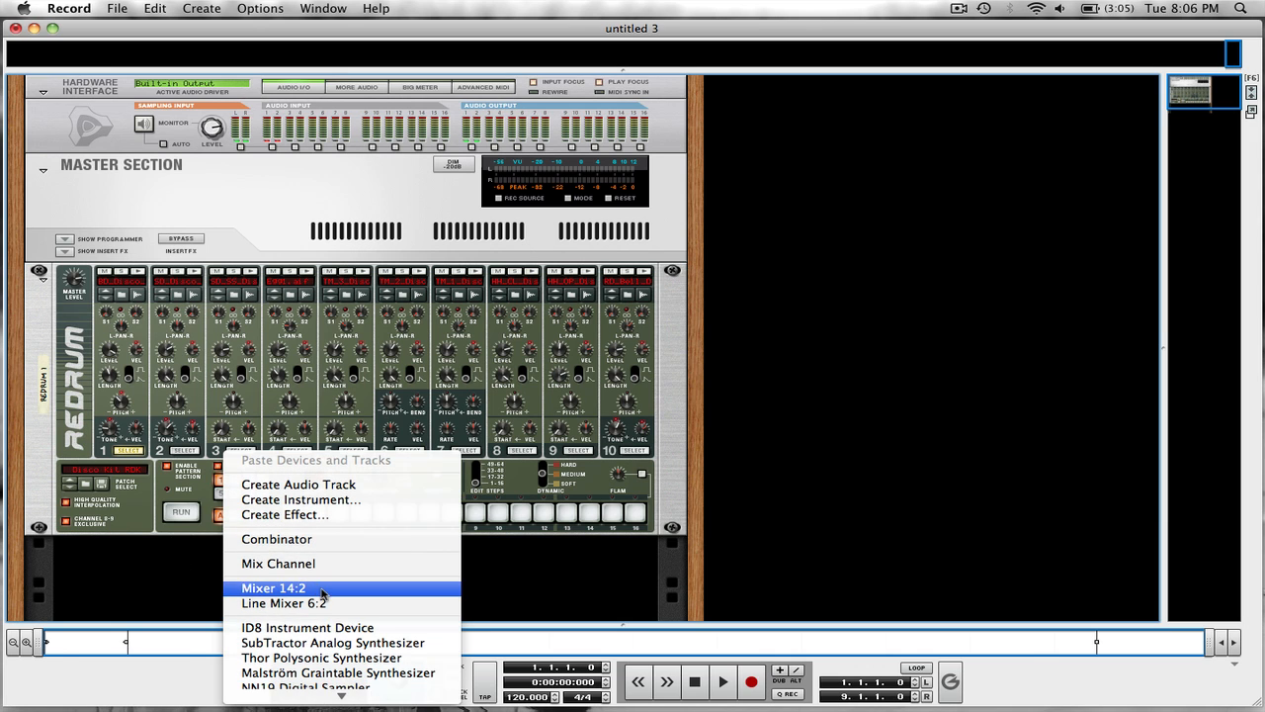
Add a Mixer 14:2 below the Redrum, rename it 'RD Main' and colour it yellow.
click(273, 588)
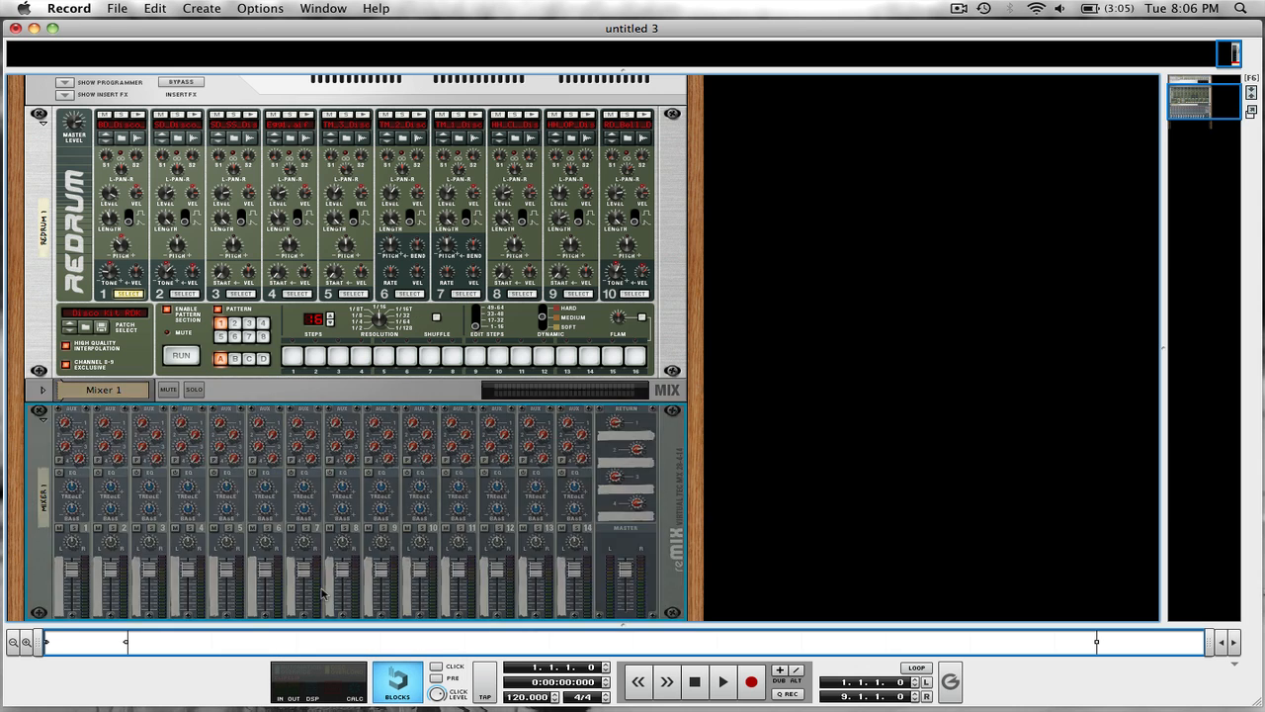
scroll(down, 3)
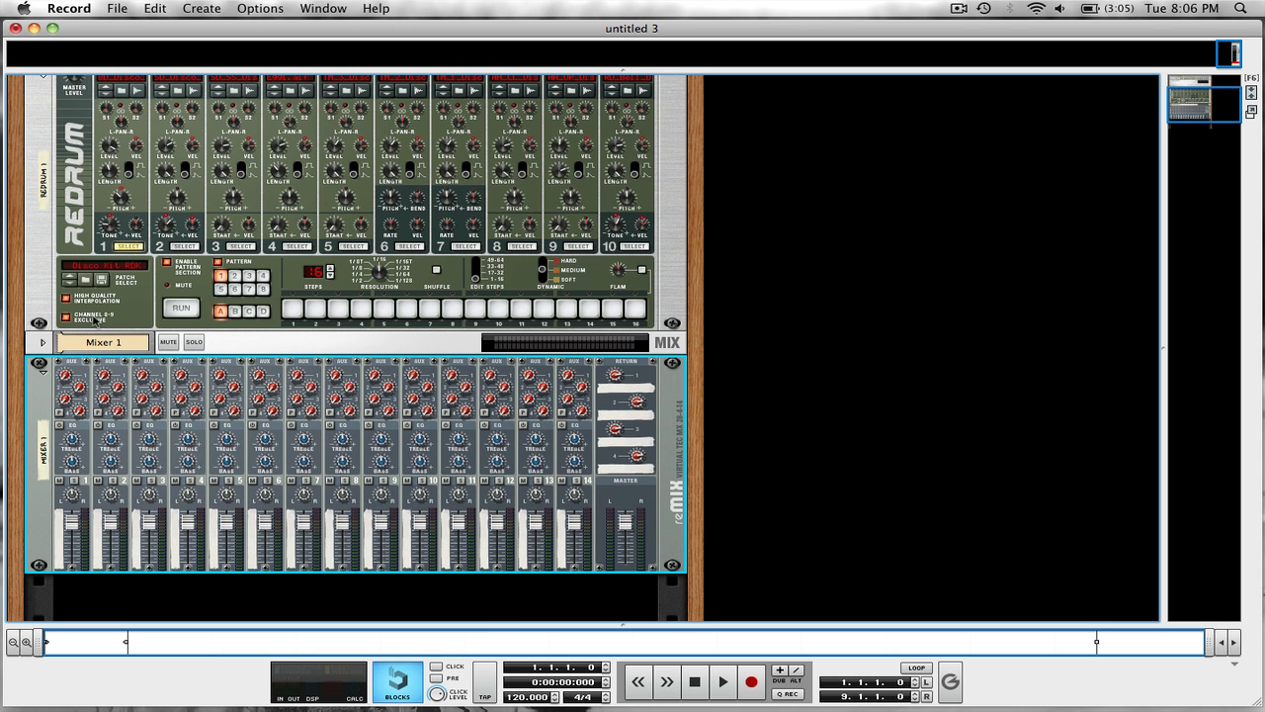
double_click(98, 342)
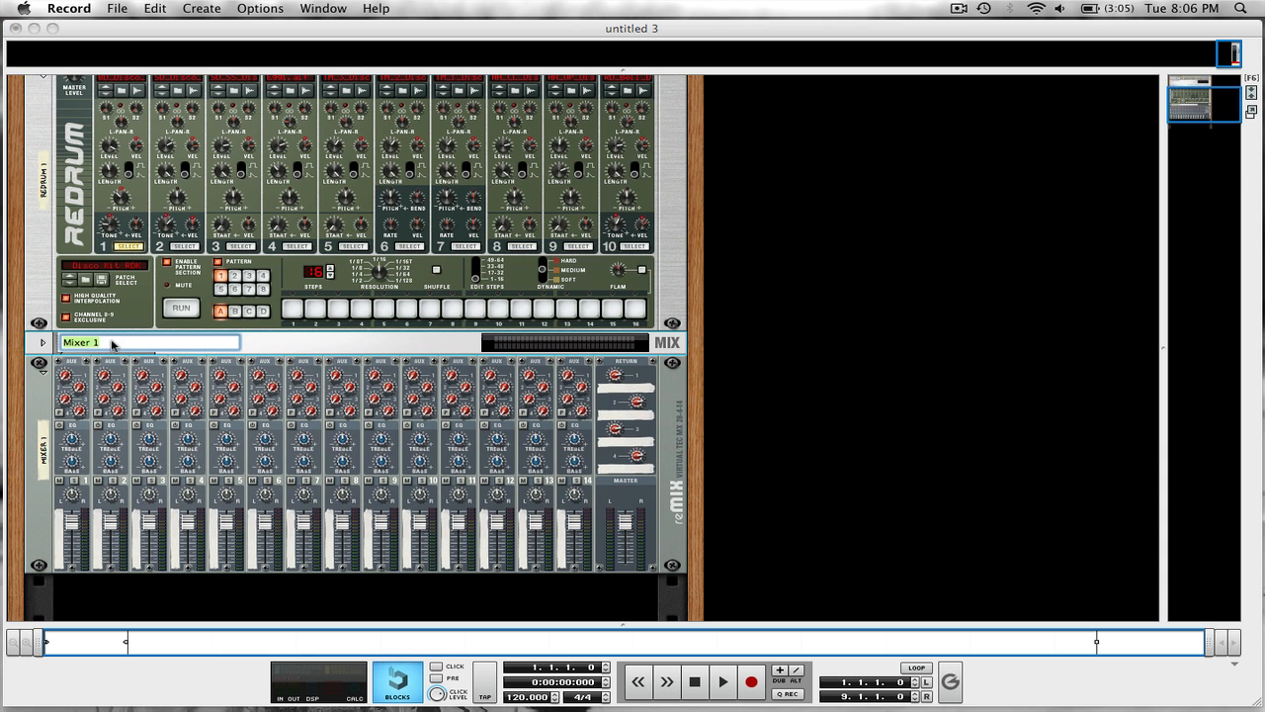
text(RD)
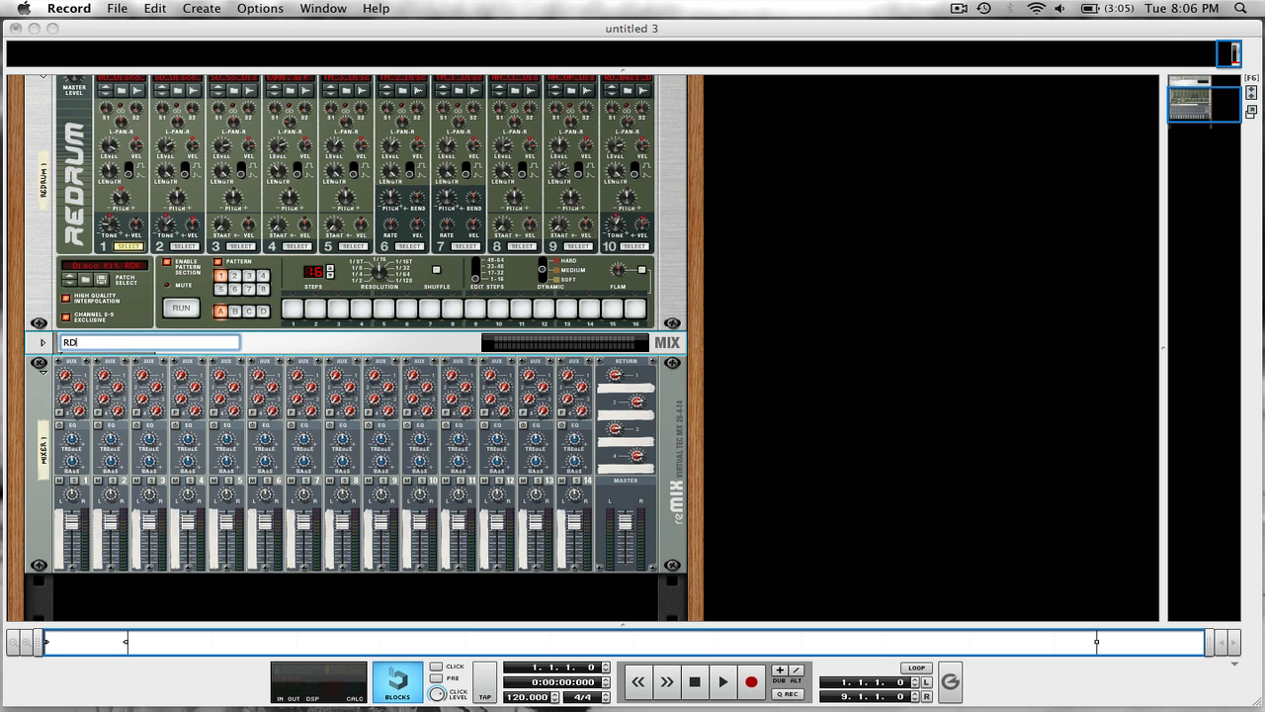
text(Main)
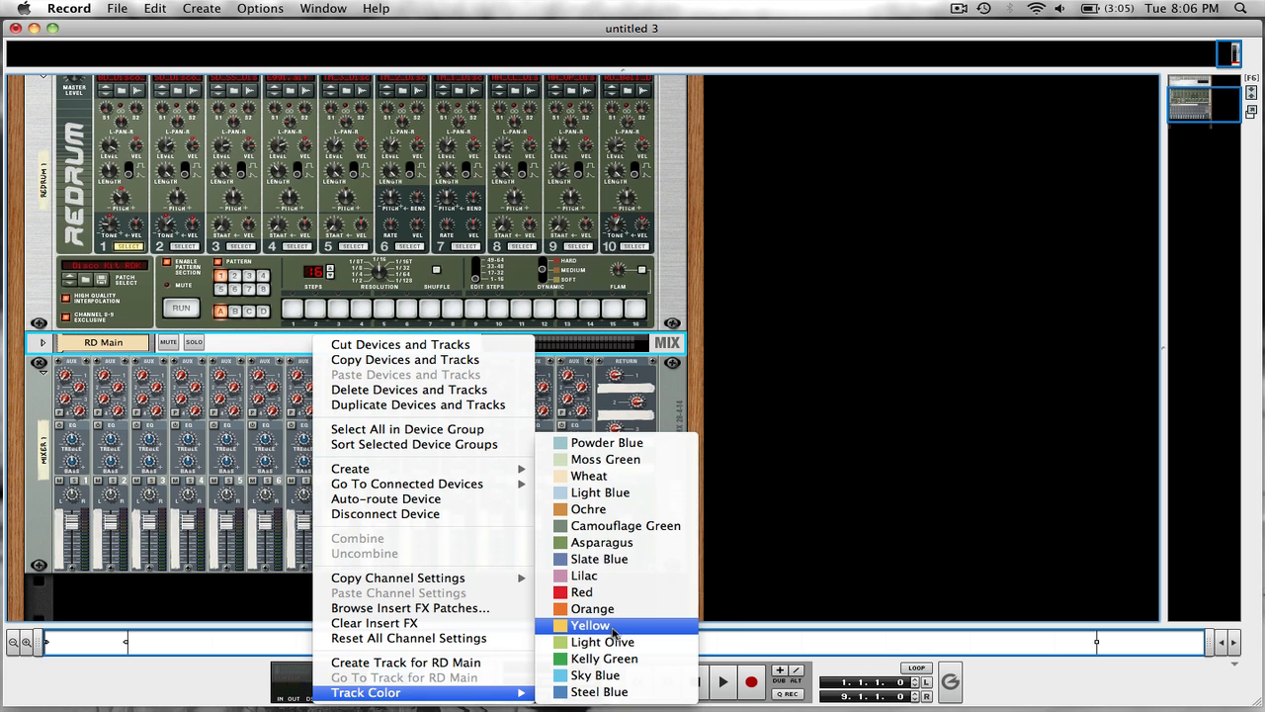
click(590, 625)
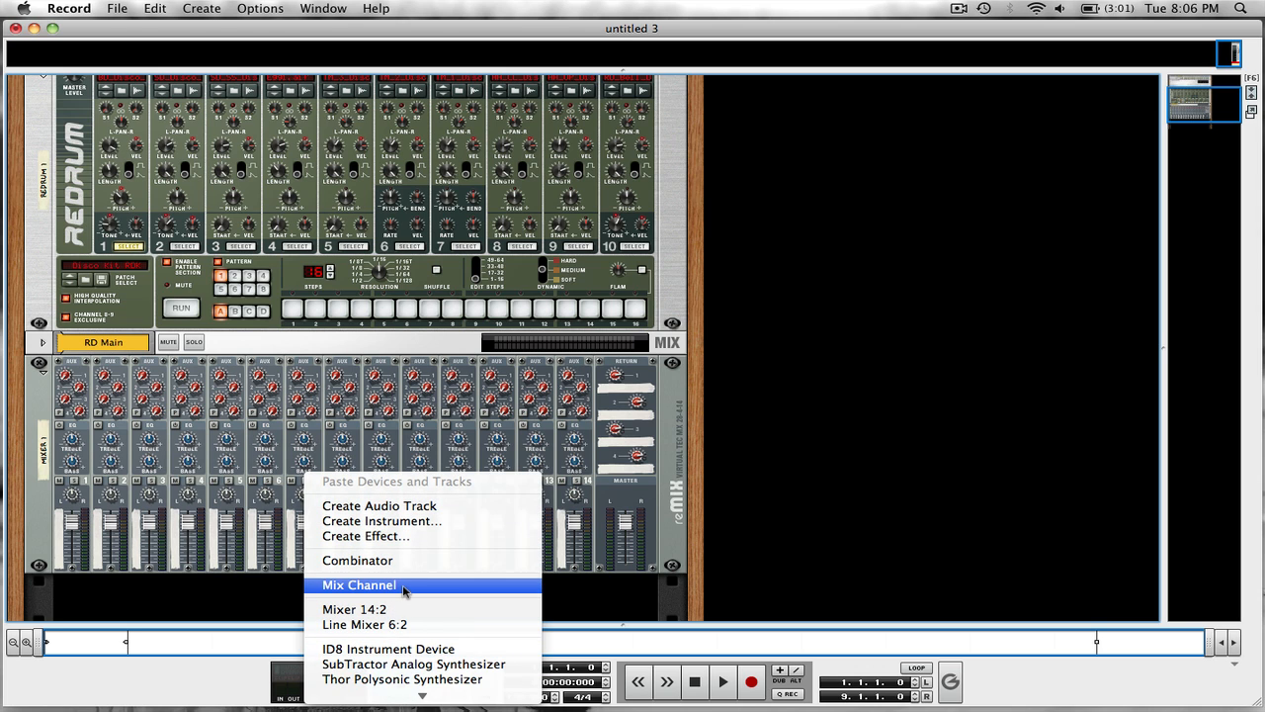
Create a Mix Channel below RD Main and give it a red track colour.
click(358, 584)
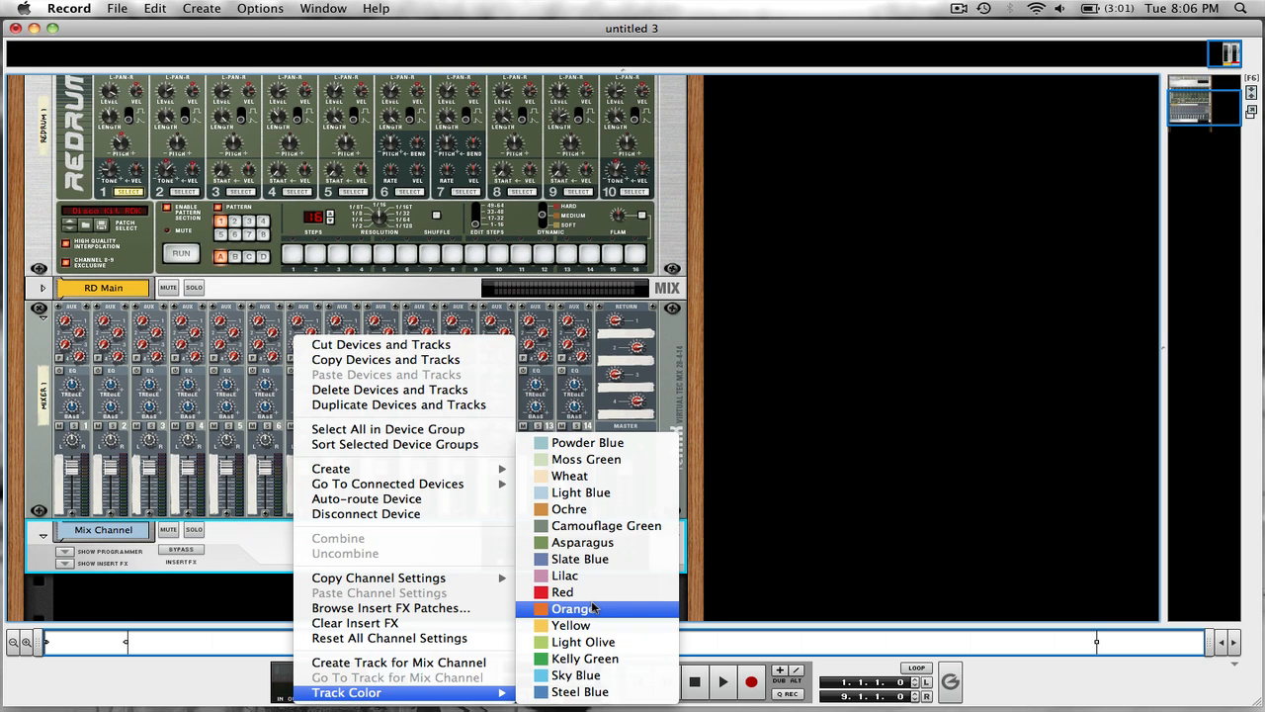
click(563, 591)
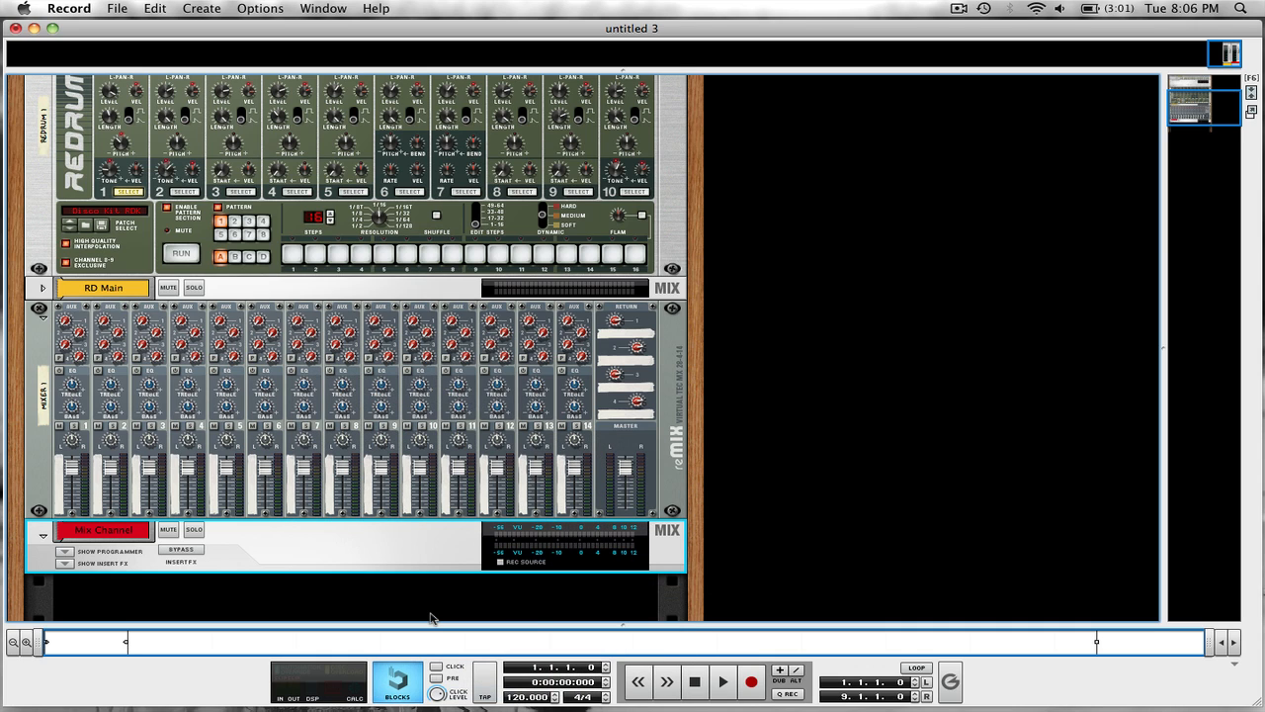
mouse_move(142, 548)
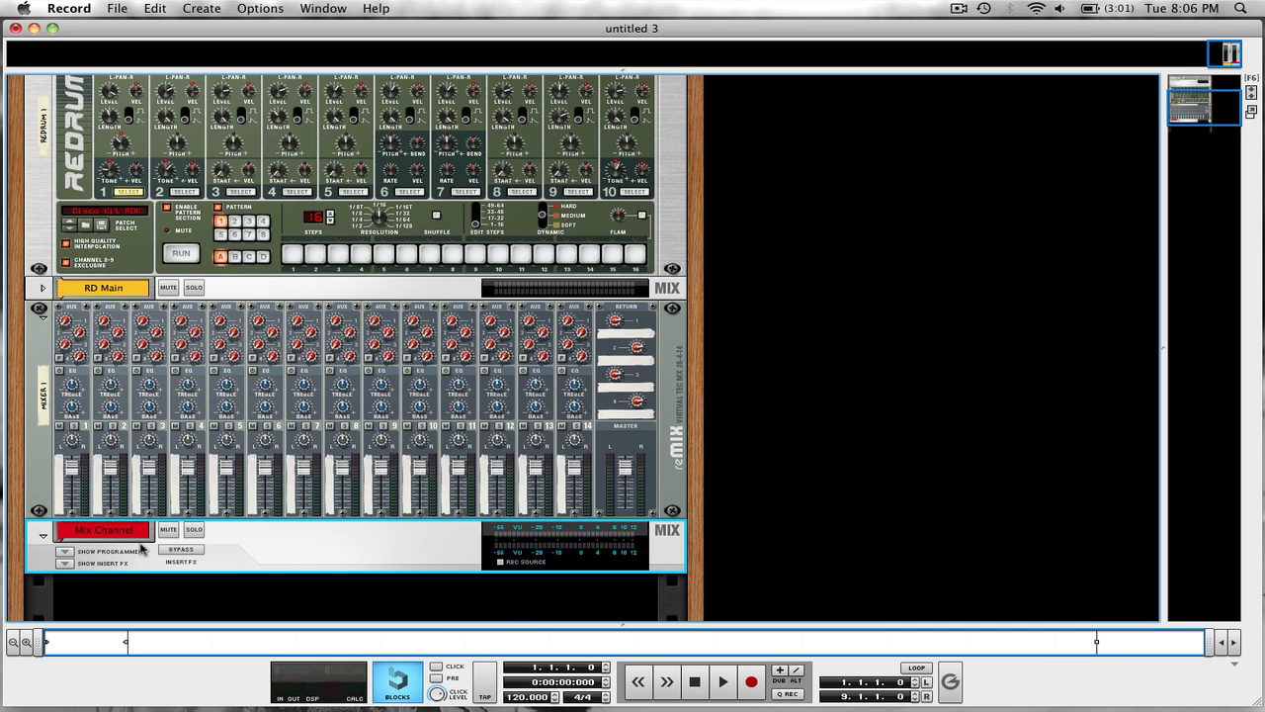
mouse_move(112, 537)
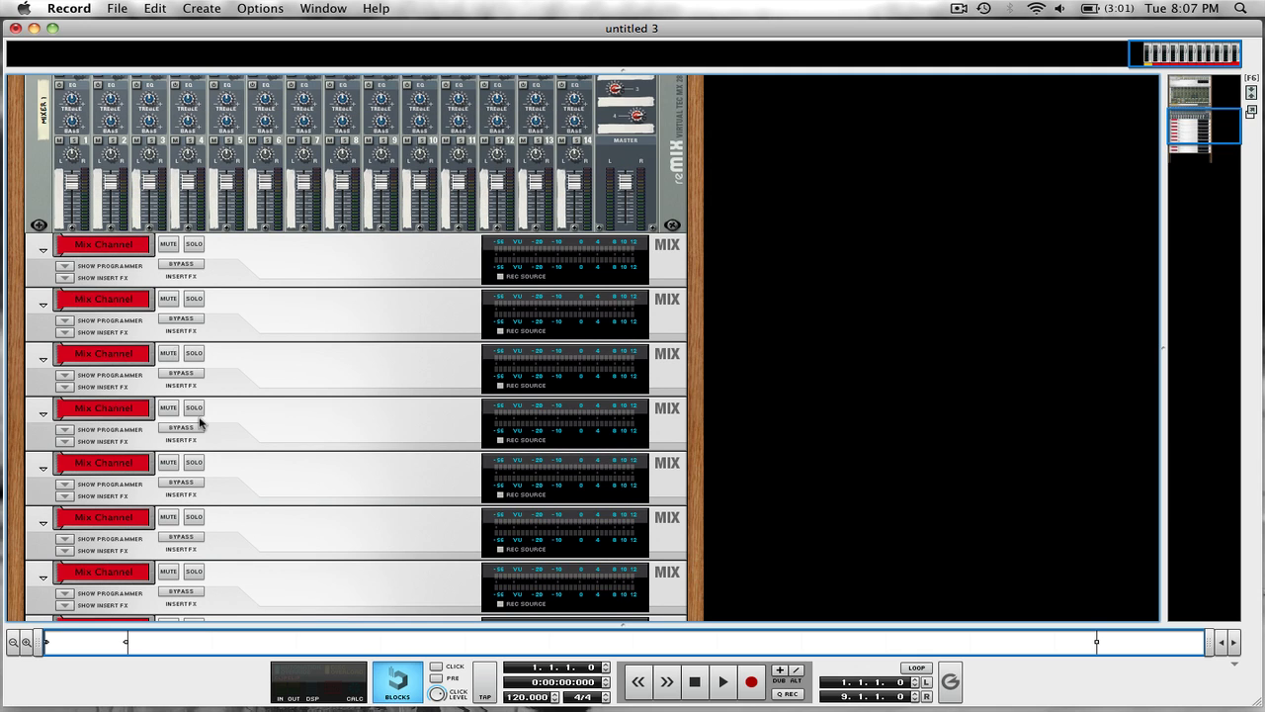
mouse_move(355, 307)
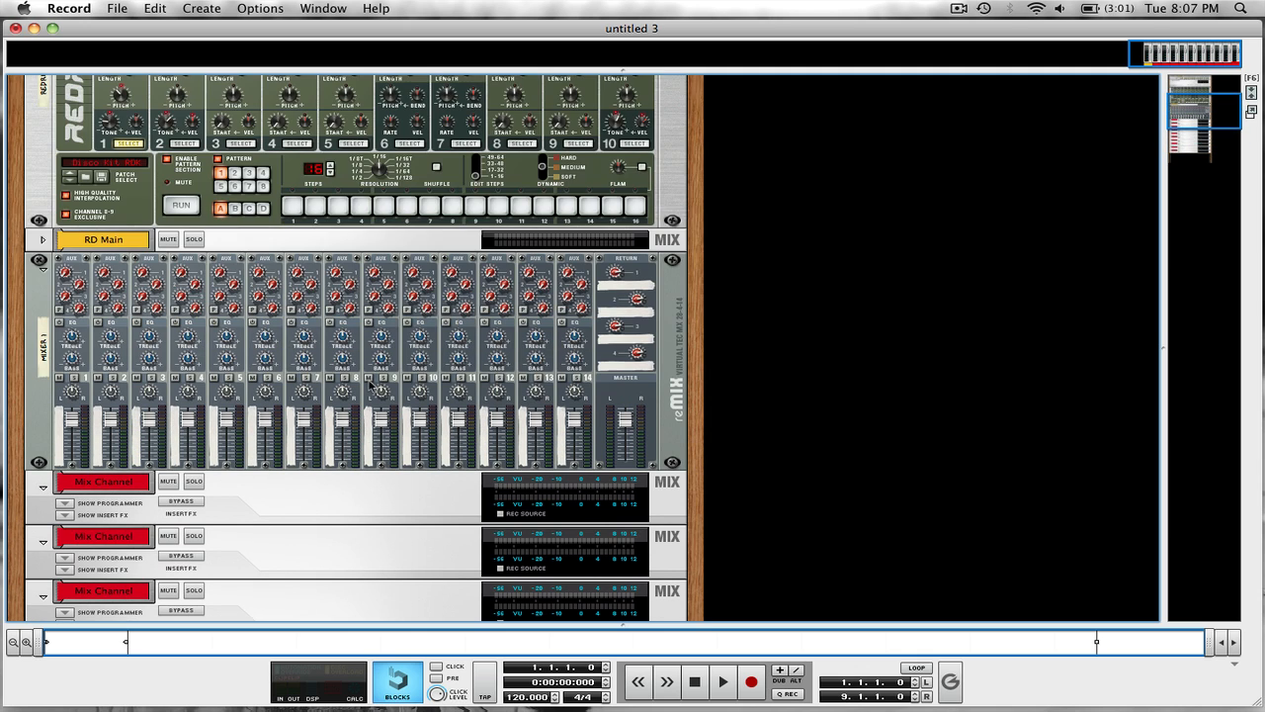
mouse_move(418, 365)
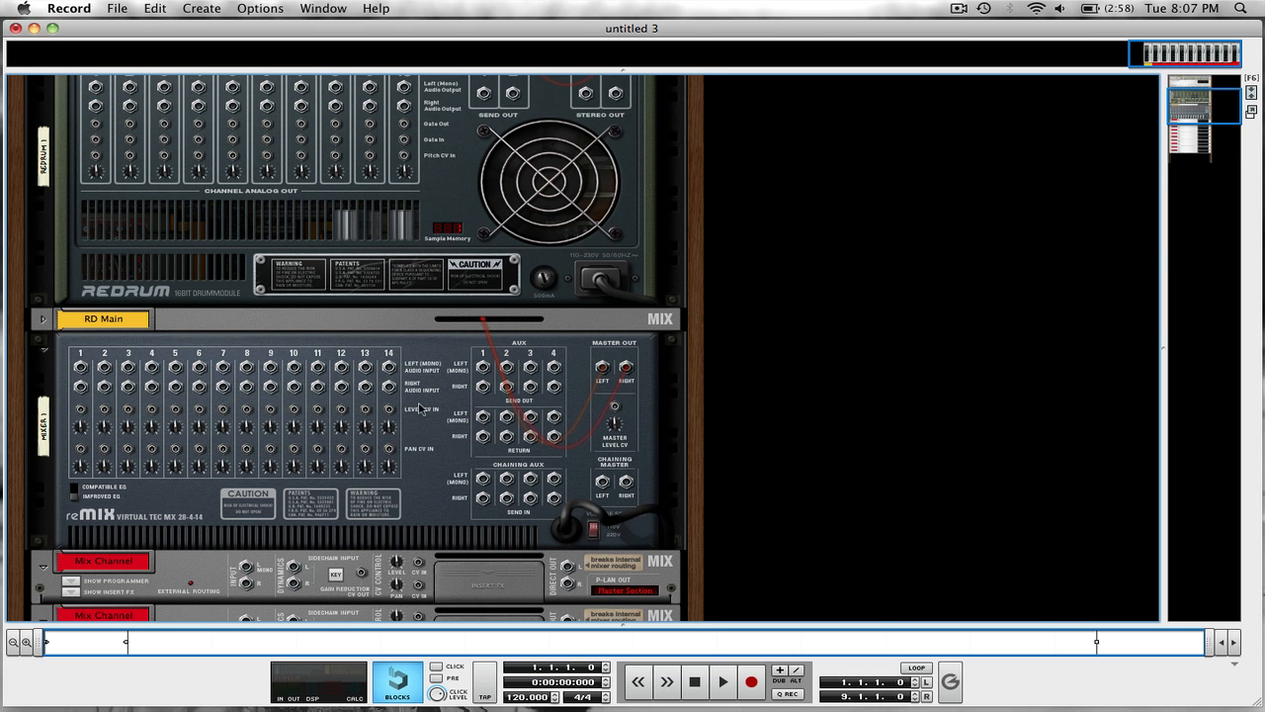
Cable Redrum Channel Analog Outs 1–10 to separate mix channel inputs on the rack back.
scroll(up, 3)
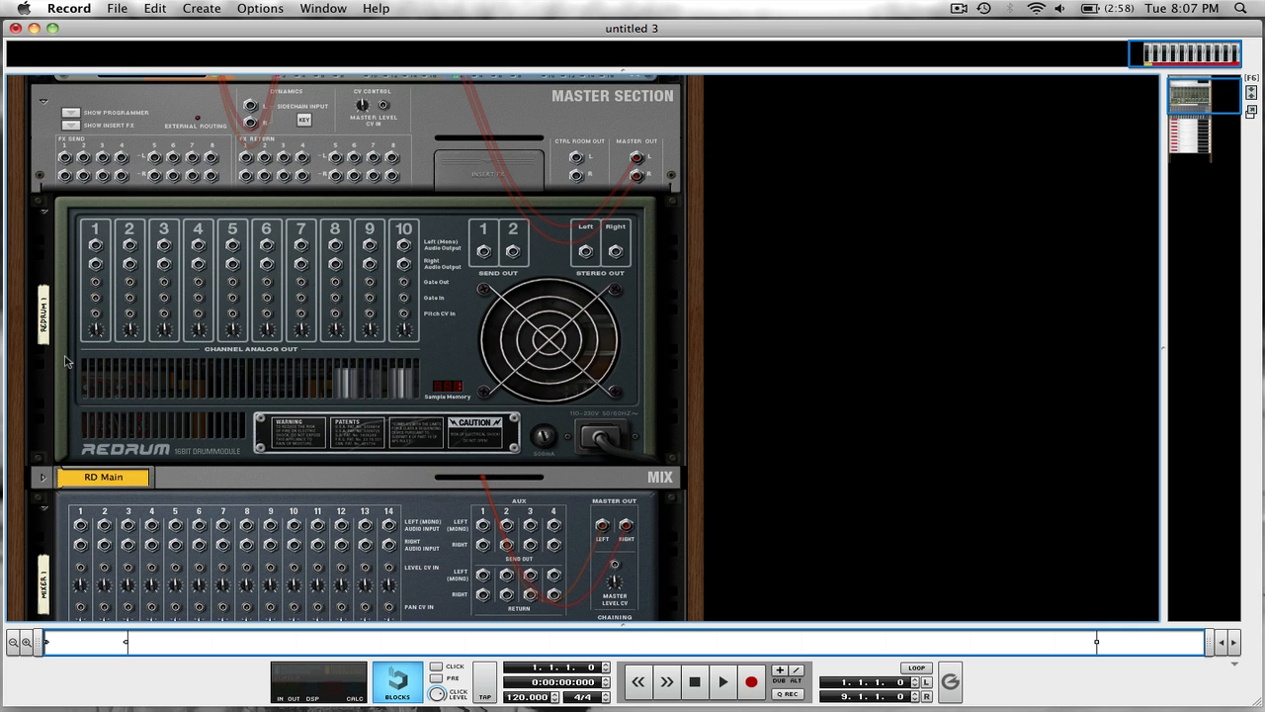
mouse_move(96, 247)
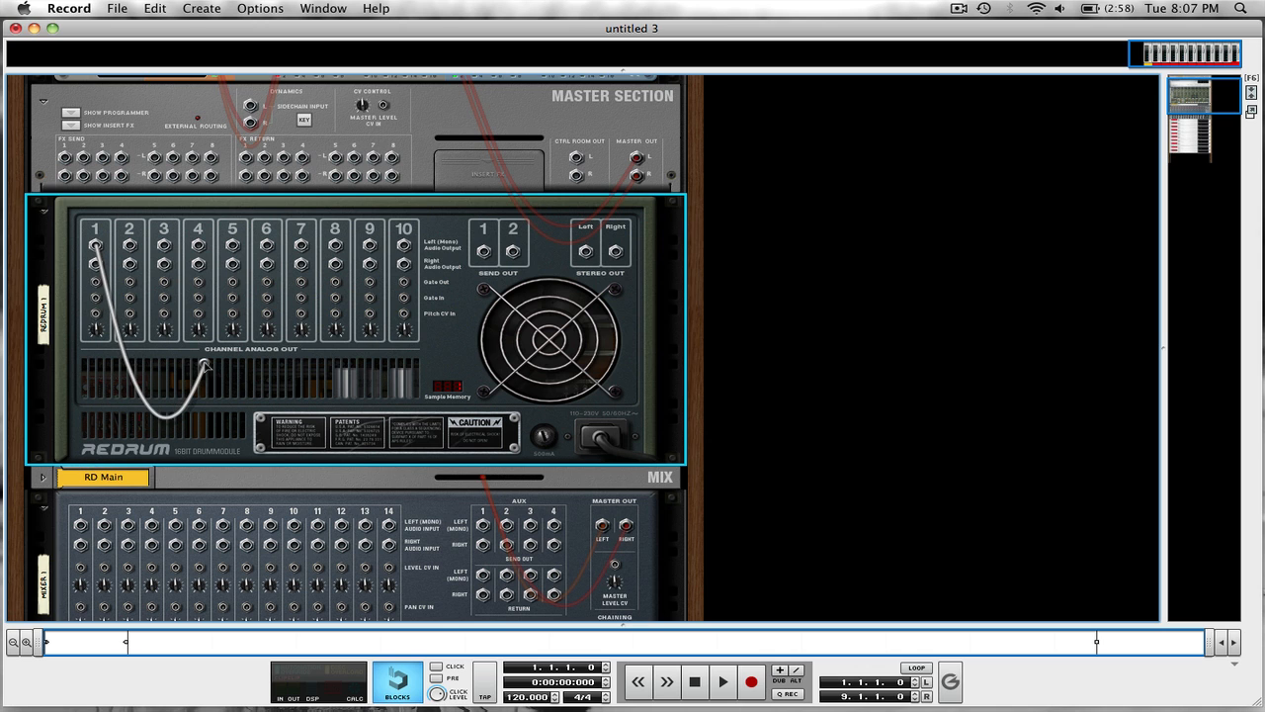
scroll(down, 3)
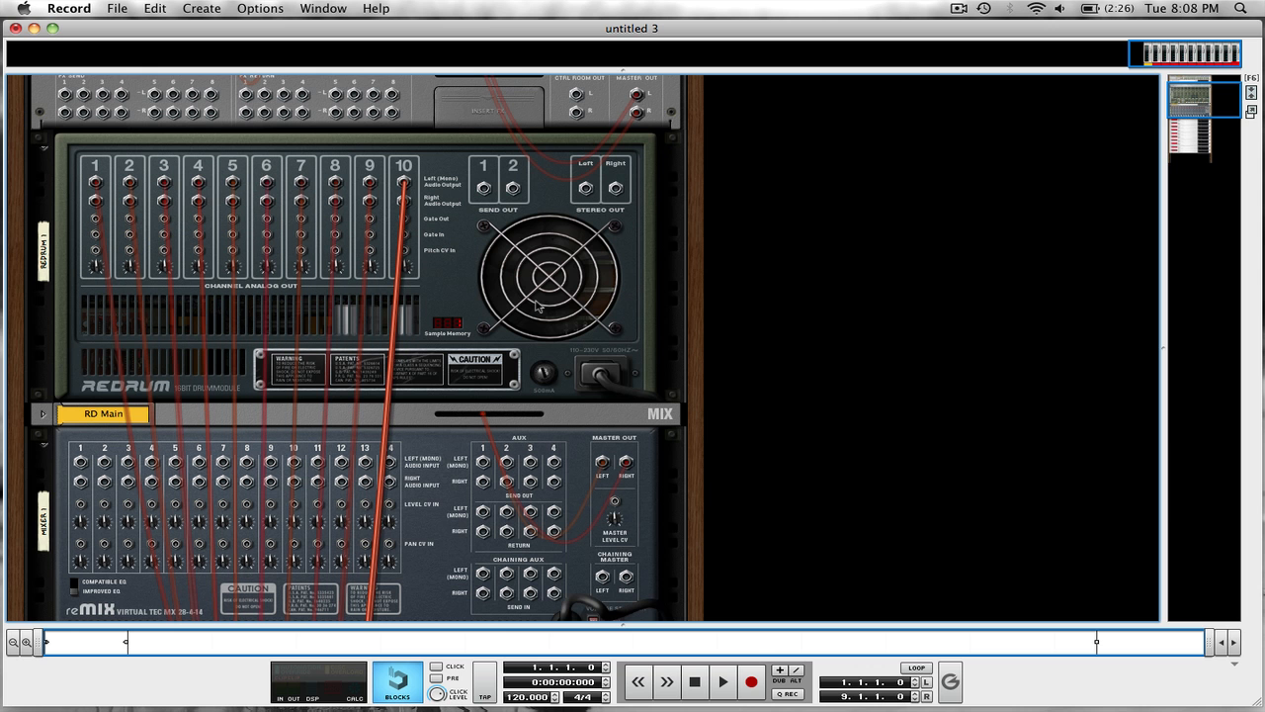
mouse_move(549, 297)
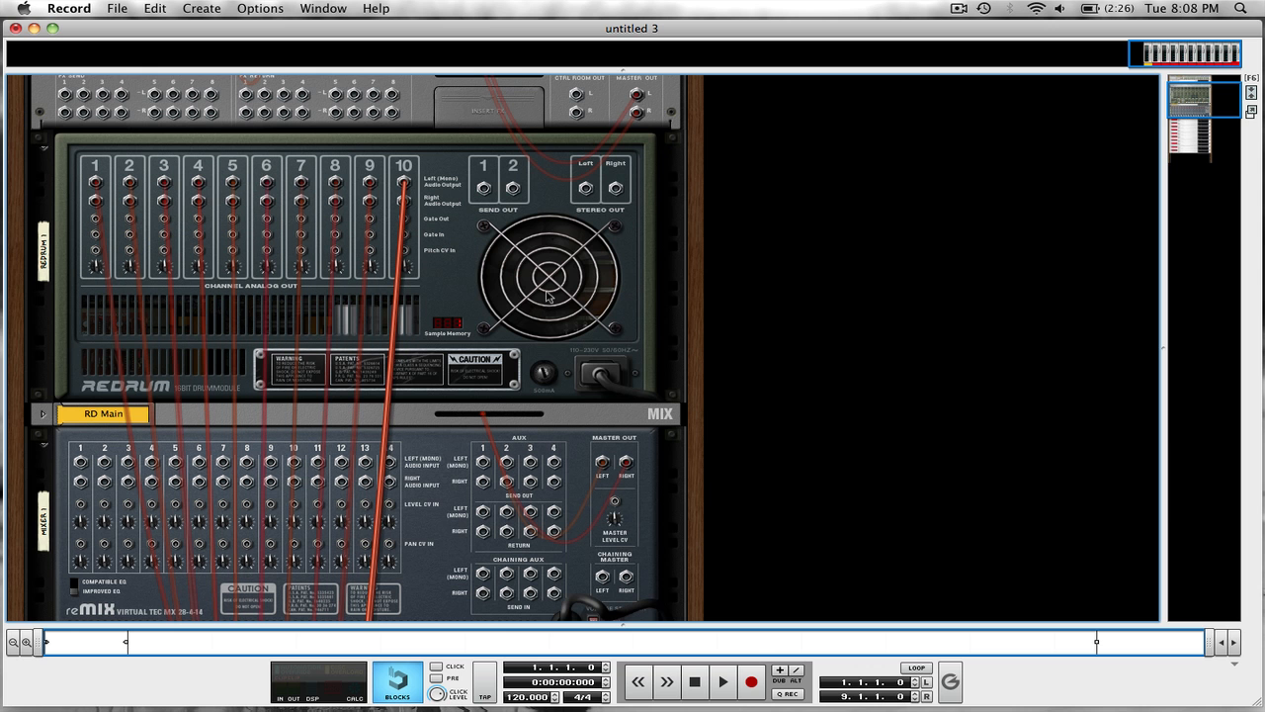
Cable each drum mix channel's Direct Out into RD Main remix inputs 1–10.
scroll(down, 3)
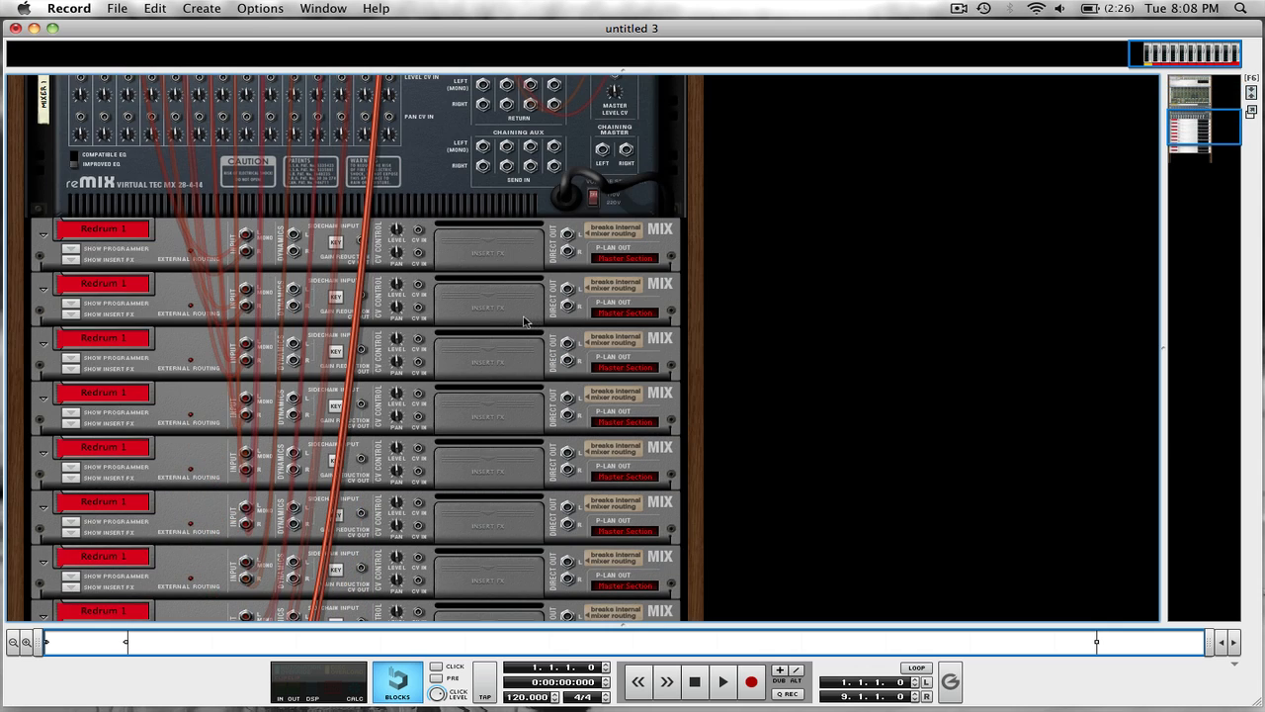
mouse_move(606, 272)
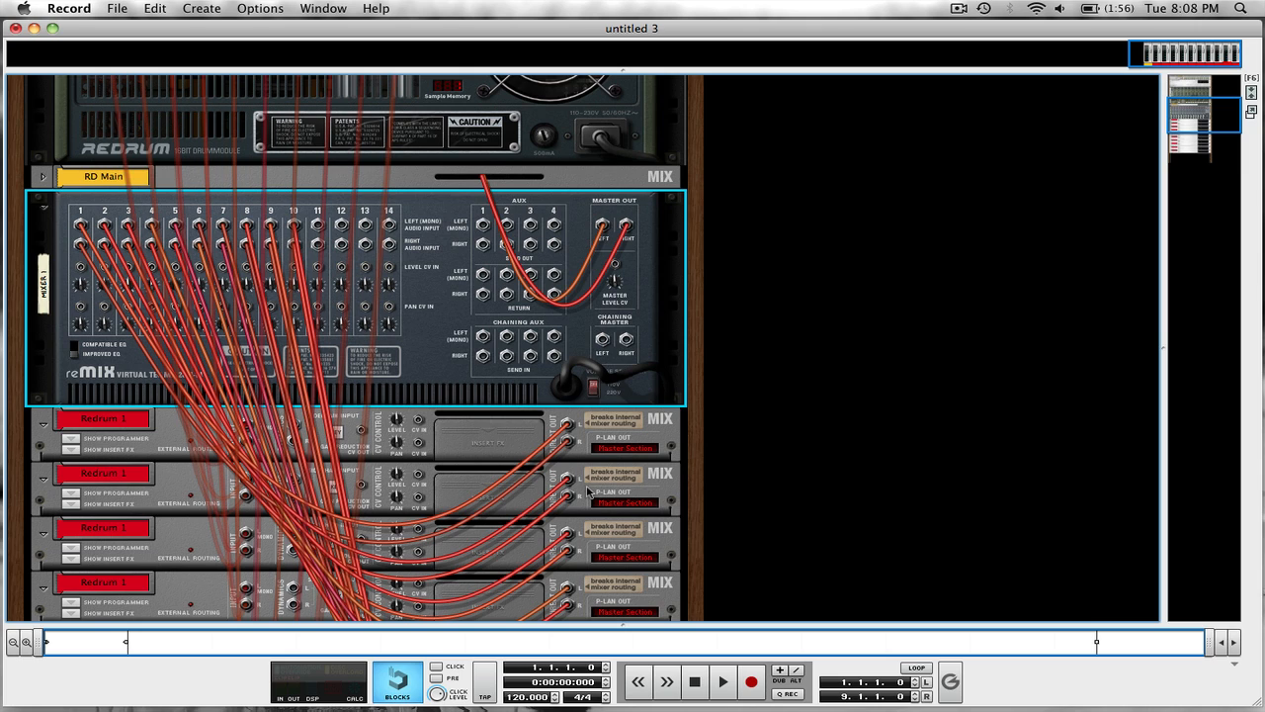
mouse_move(534, 284)
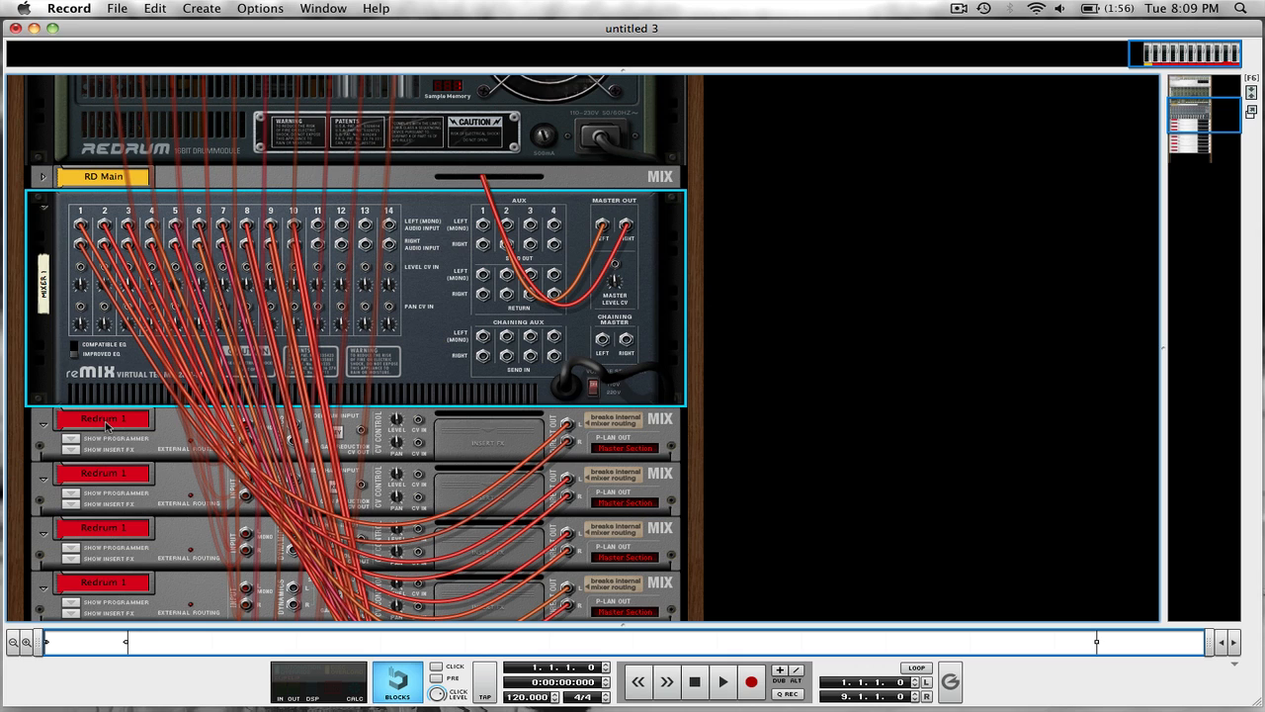
Rename the first two Redrum mix channels to 'R 1' and 'R 2'.
double_click(102, 419)
text(R)
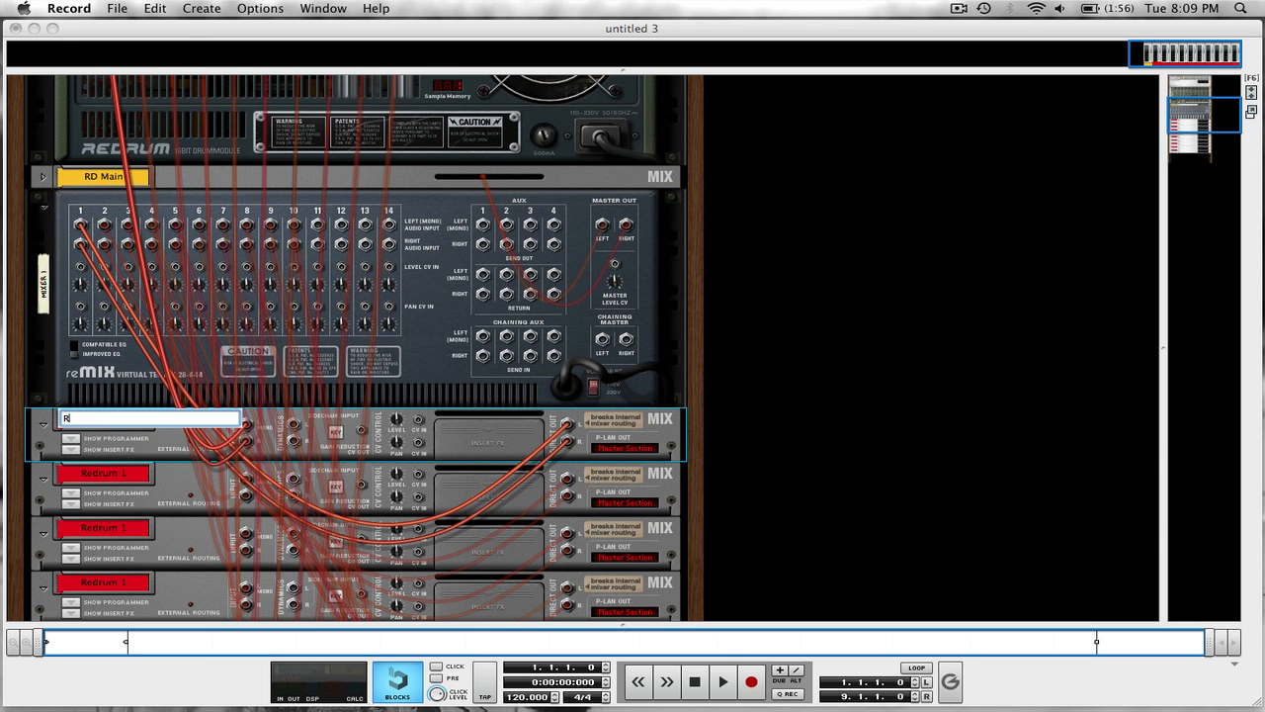
click(118, 480)
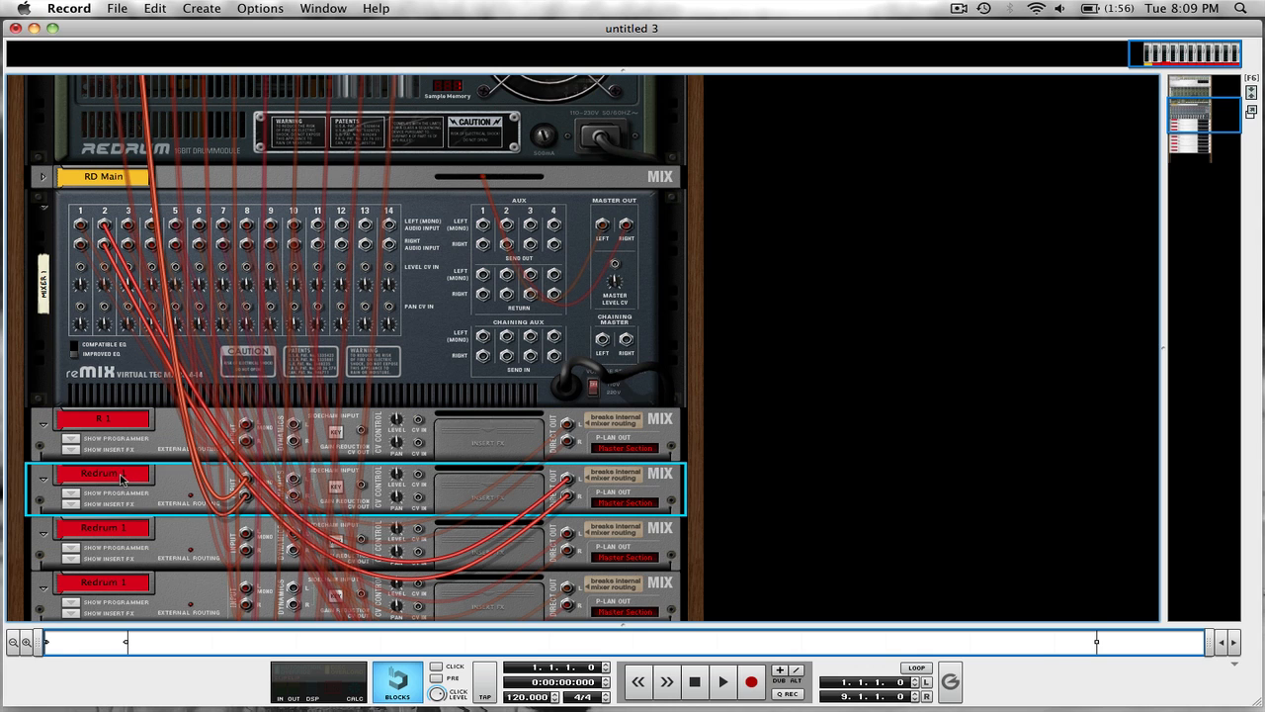
double_click(103, 472)
text(R 2)
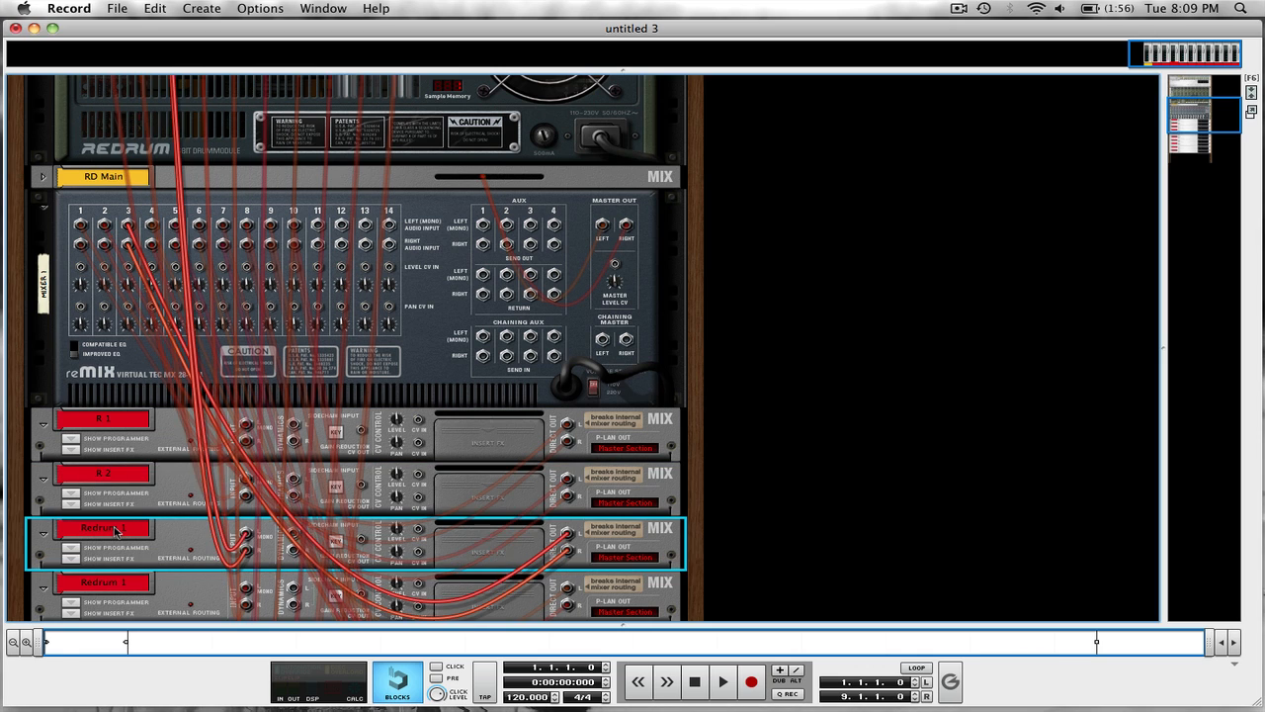
scroll(down, 3)
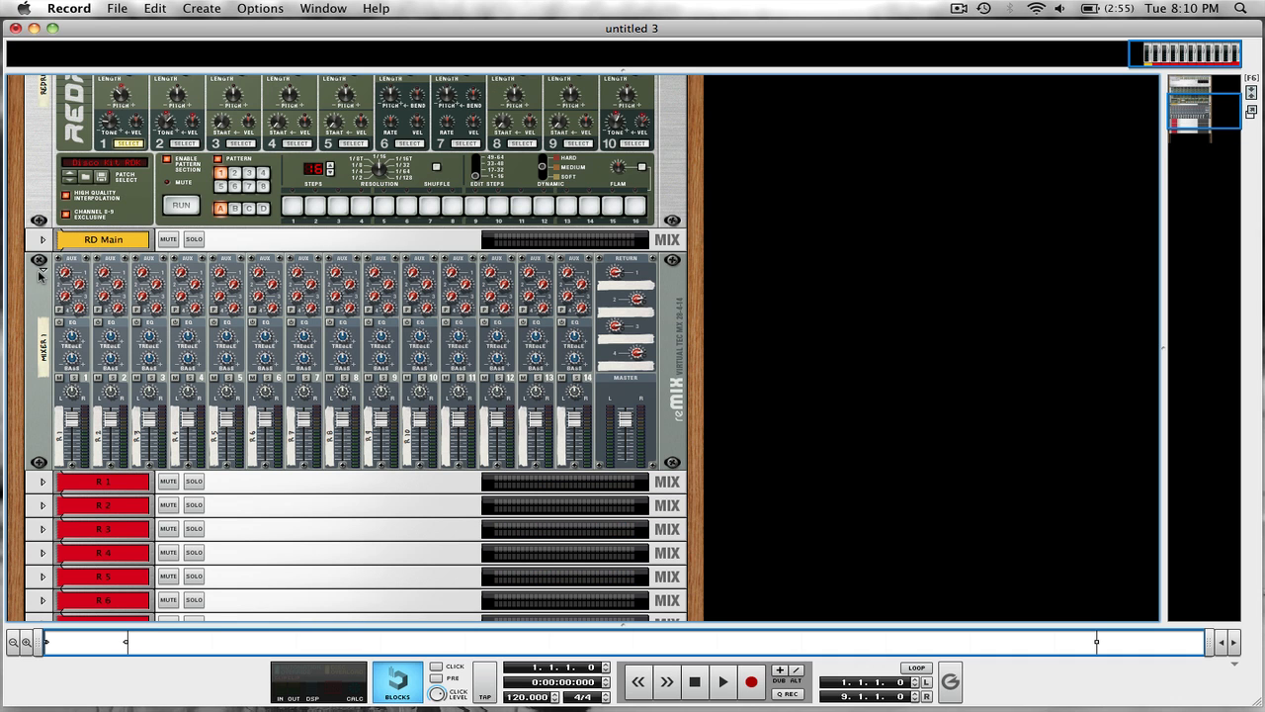
mouse_move(43, 274)
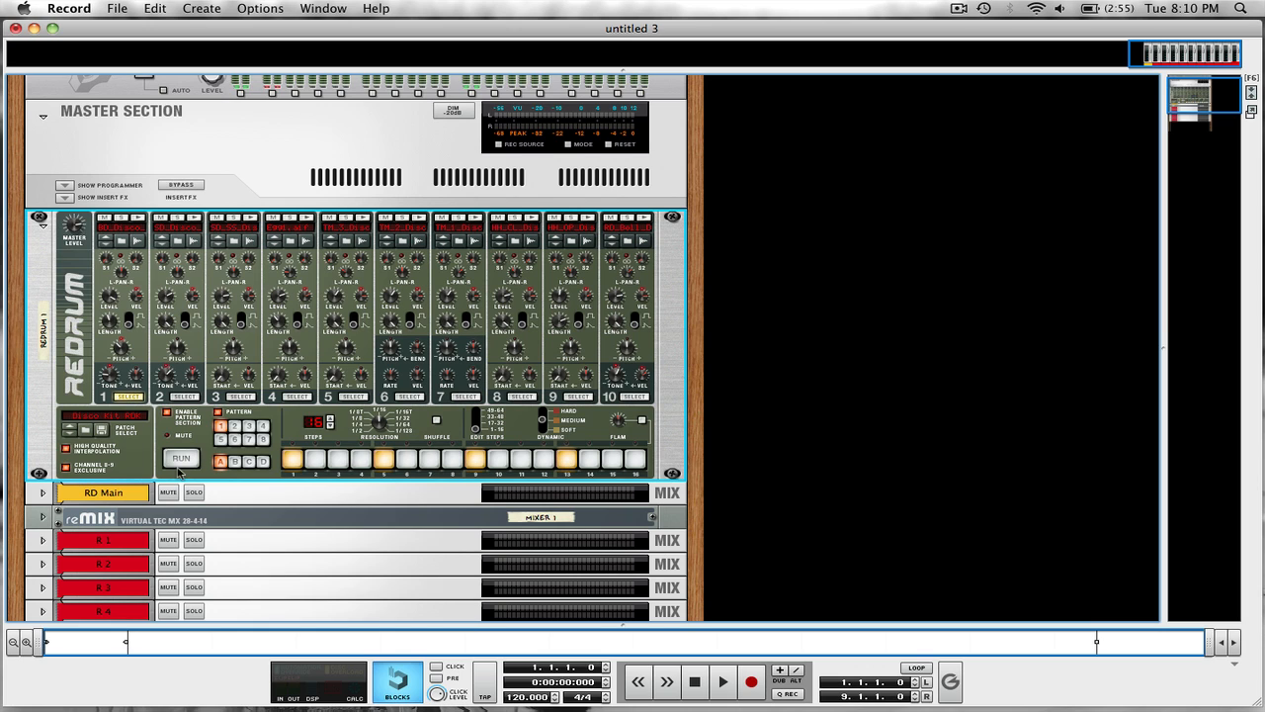
Run the Redrum pattern so signal shows on the RD Main and R 1 meters.
click(181, 458)
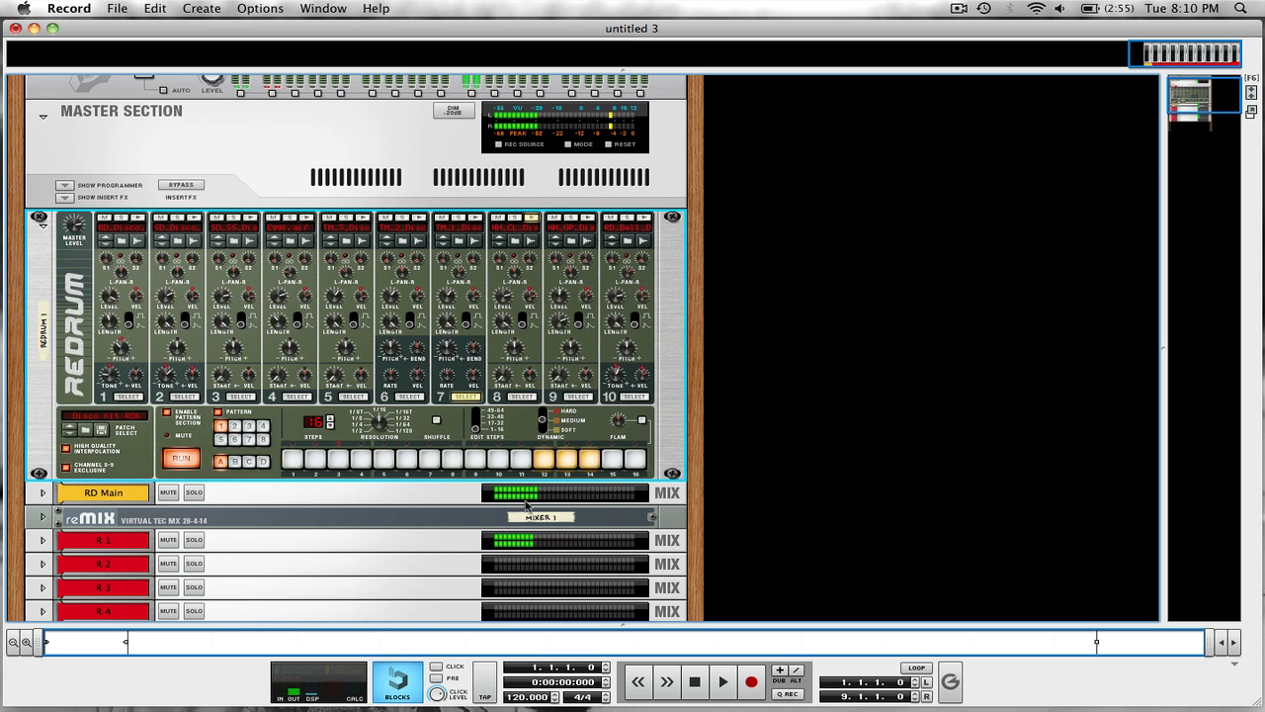
mouse_move(331, 579)
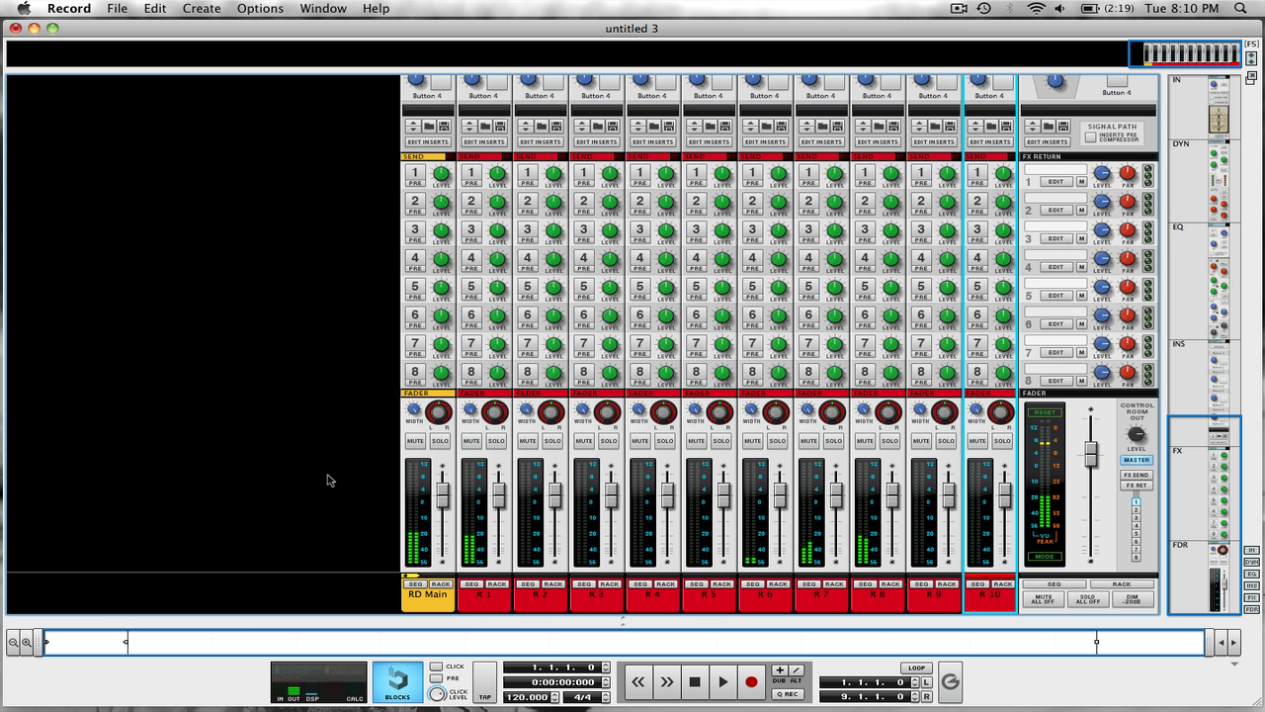
mouse_move(672, 564)
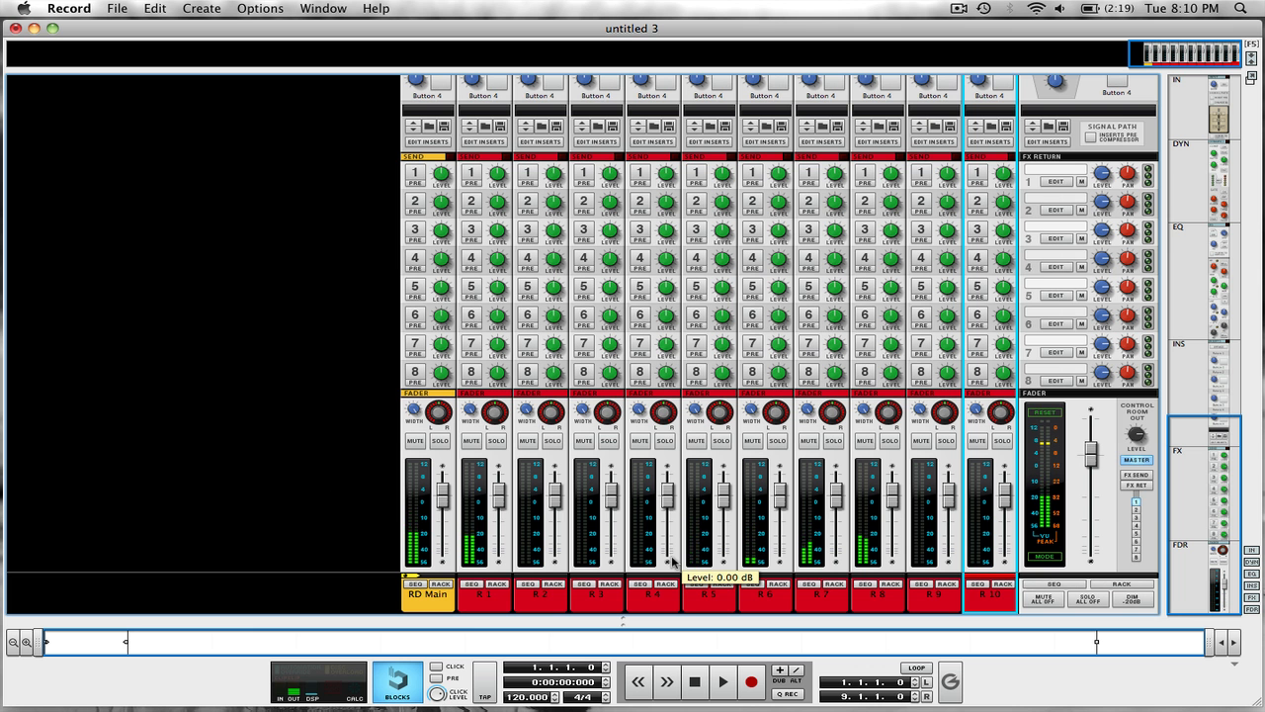
mouse_move(625, 594)
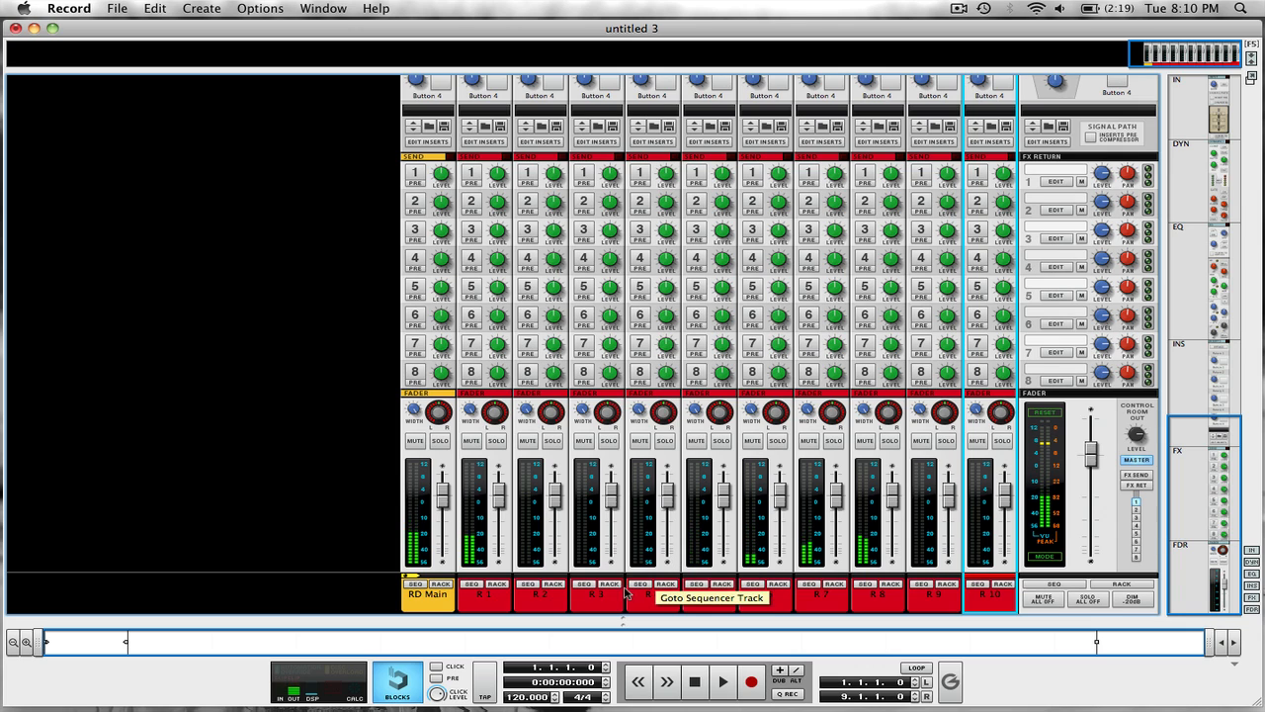
mouse_move(491, 608)
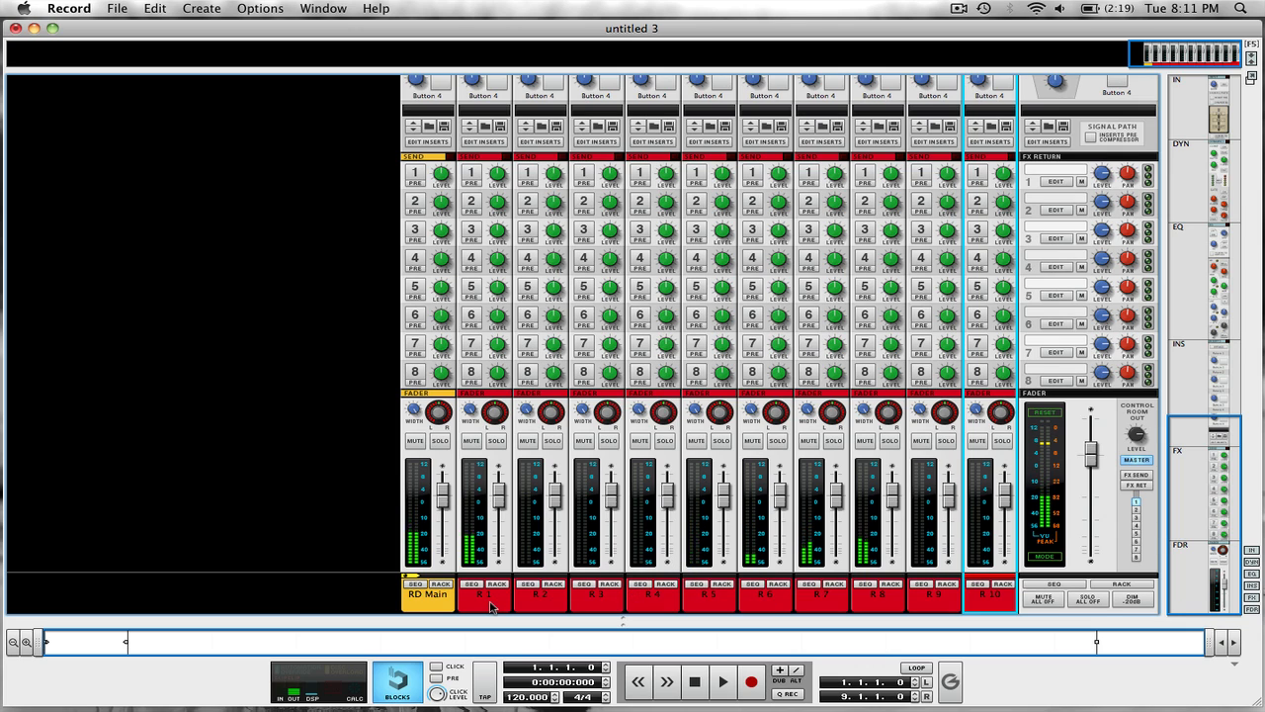
Rename mixer channels R 1 and R 5 onward to Kick, Low and Mid.
double_click(484, 599)
text(Kick)
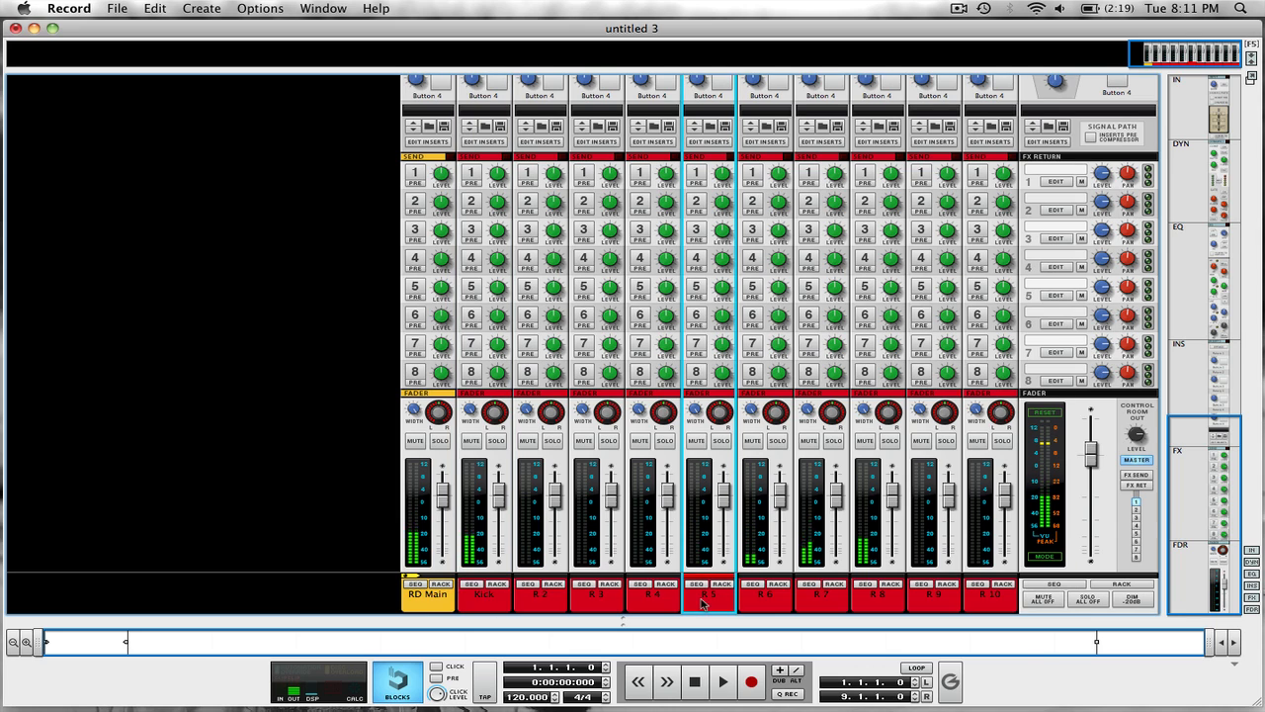
double_click(709, 600)
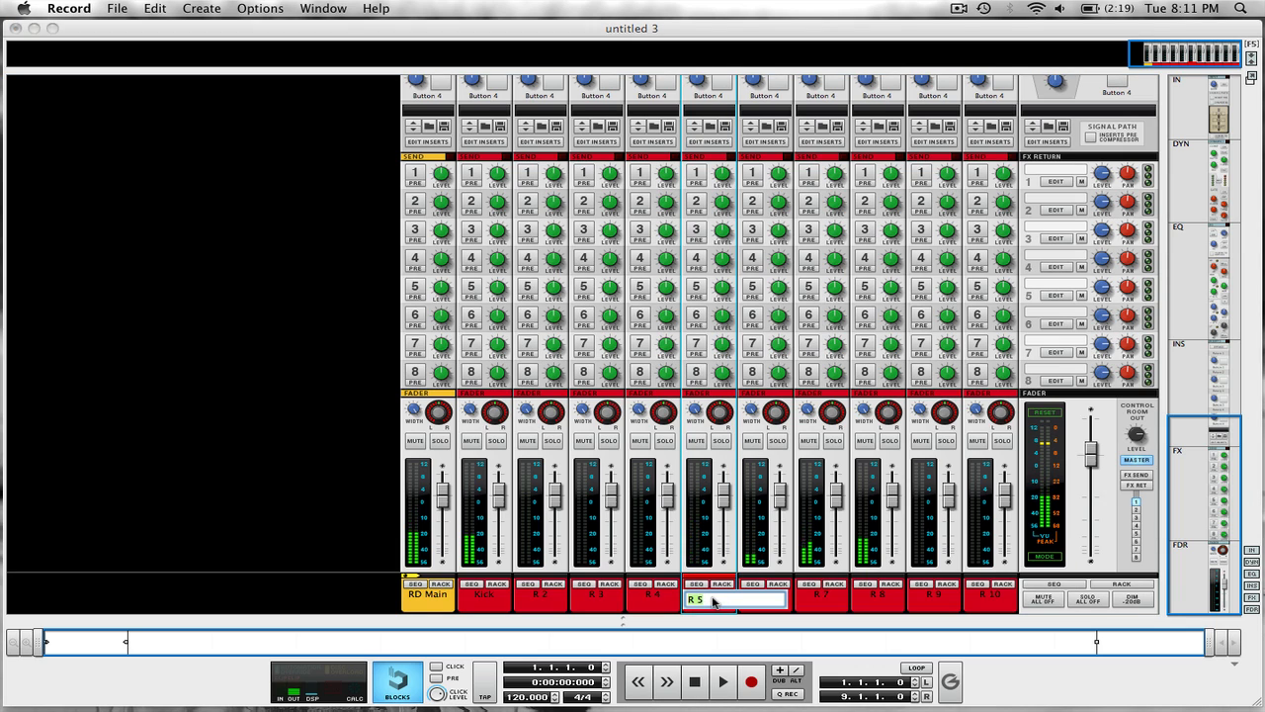
text(Low)
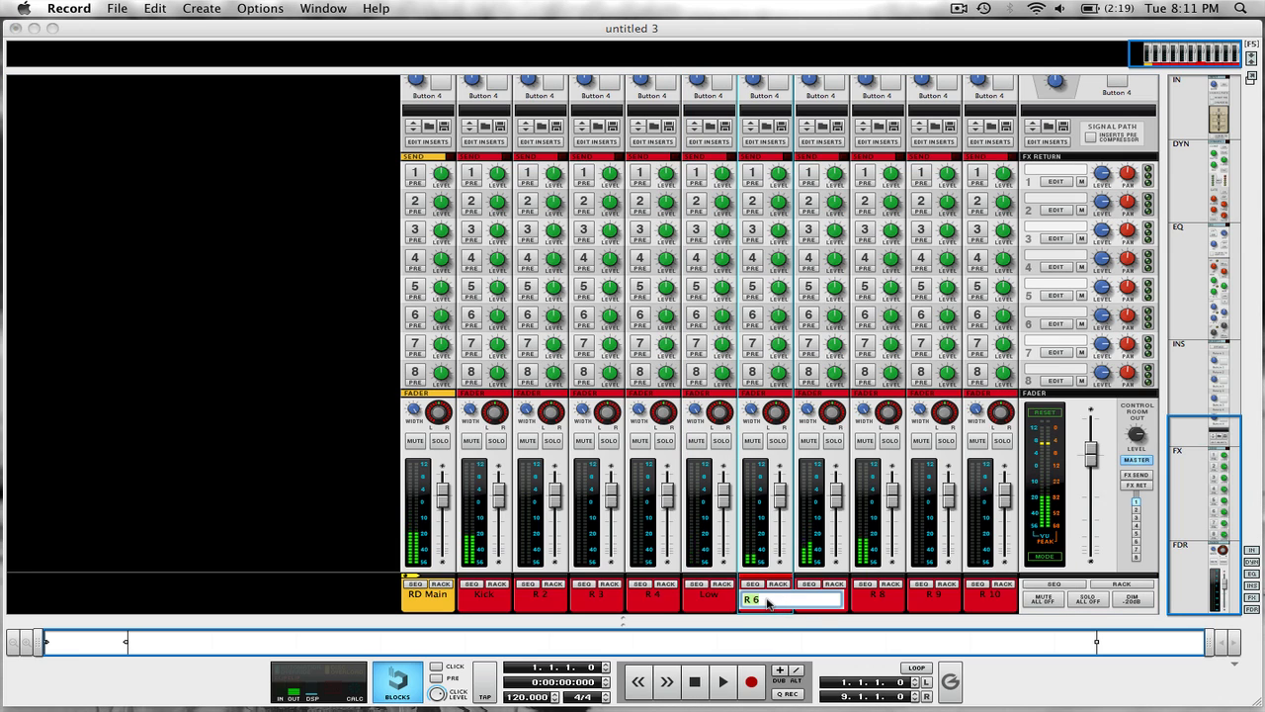
text(Might)
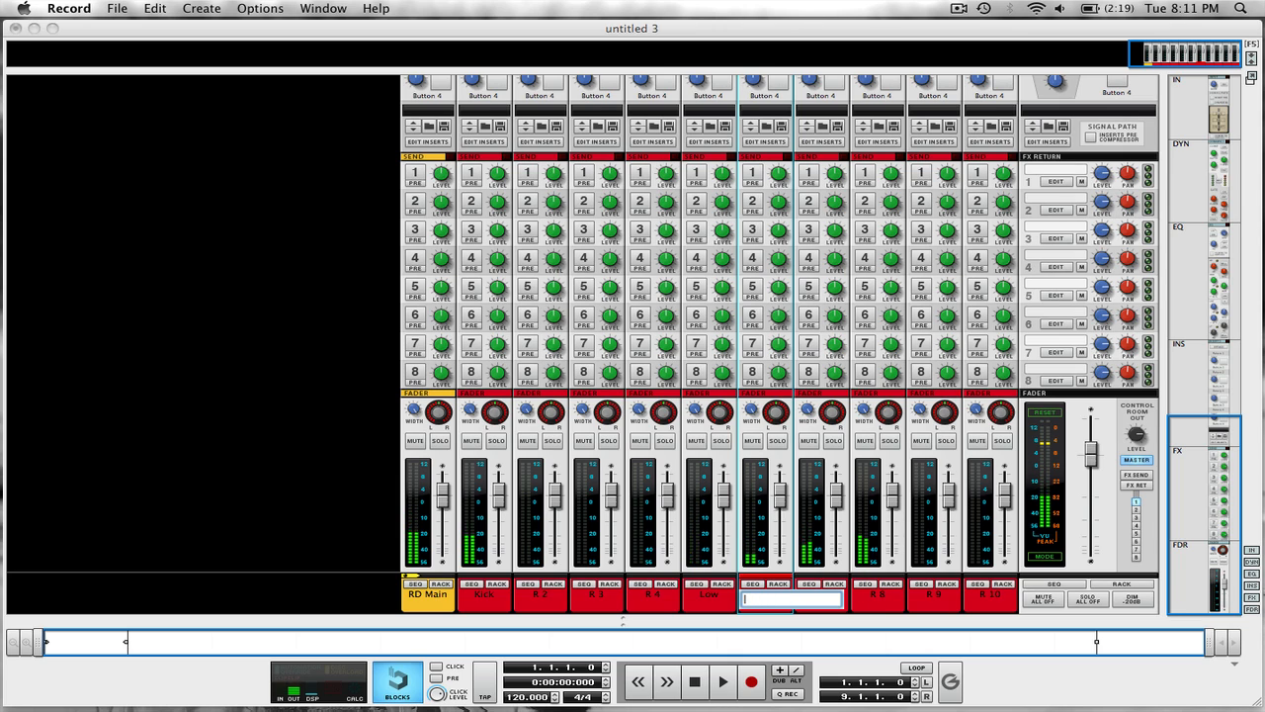
text(Mid)
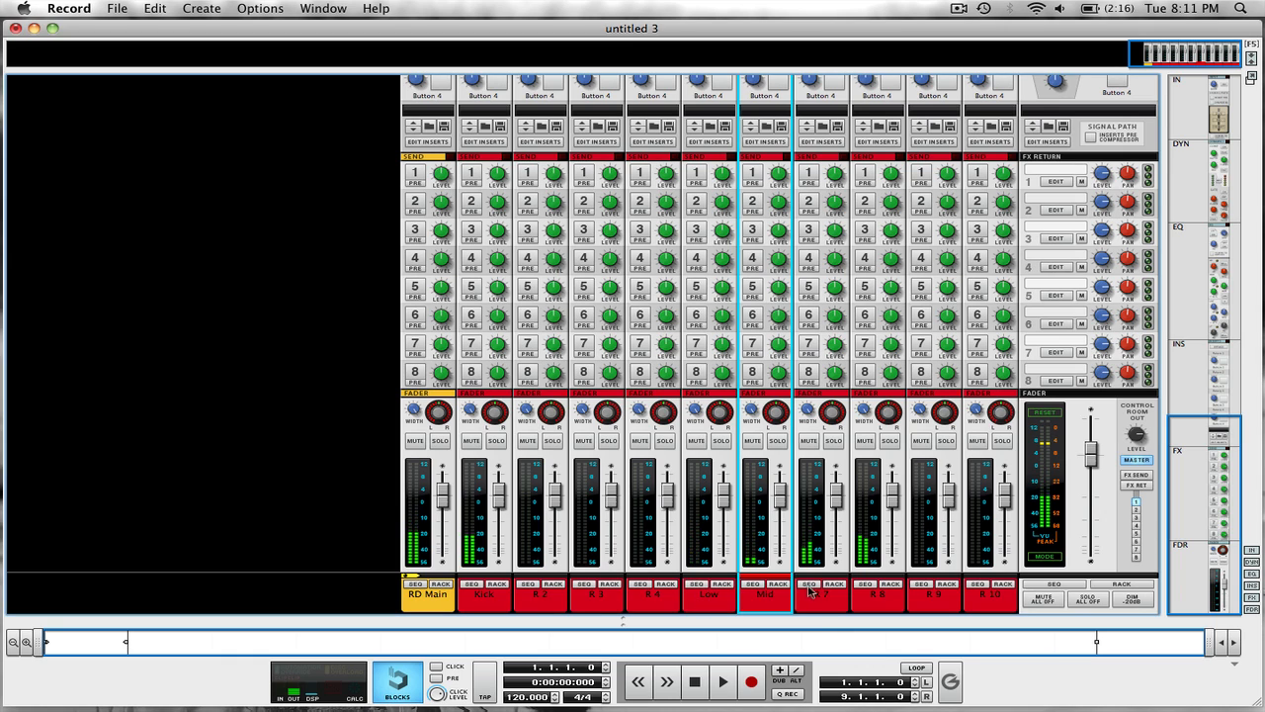
Rename channel R 7 and its neighbour to High and High Hat.
double_click(820, 597)
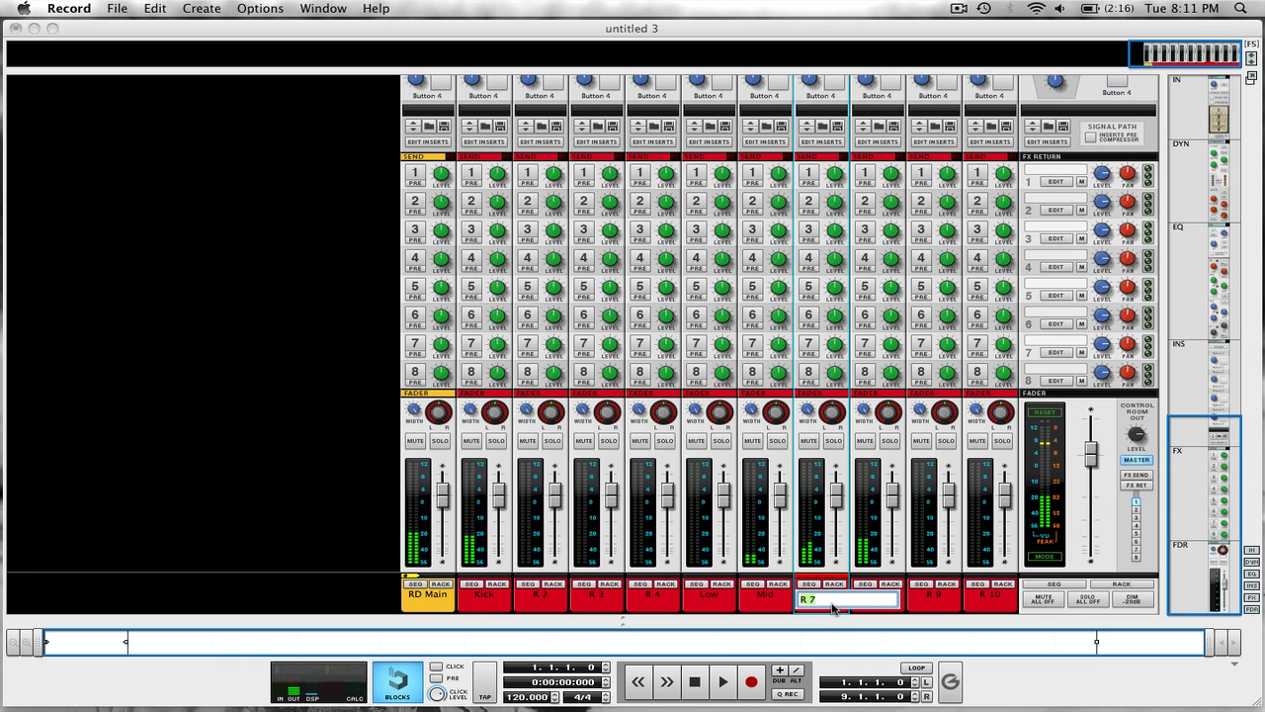
text(hig)
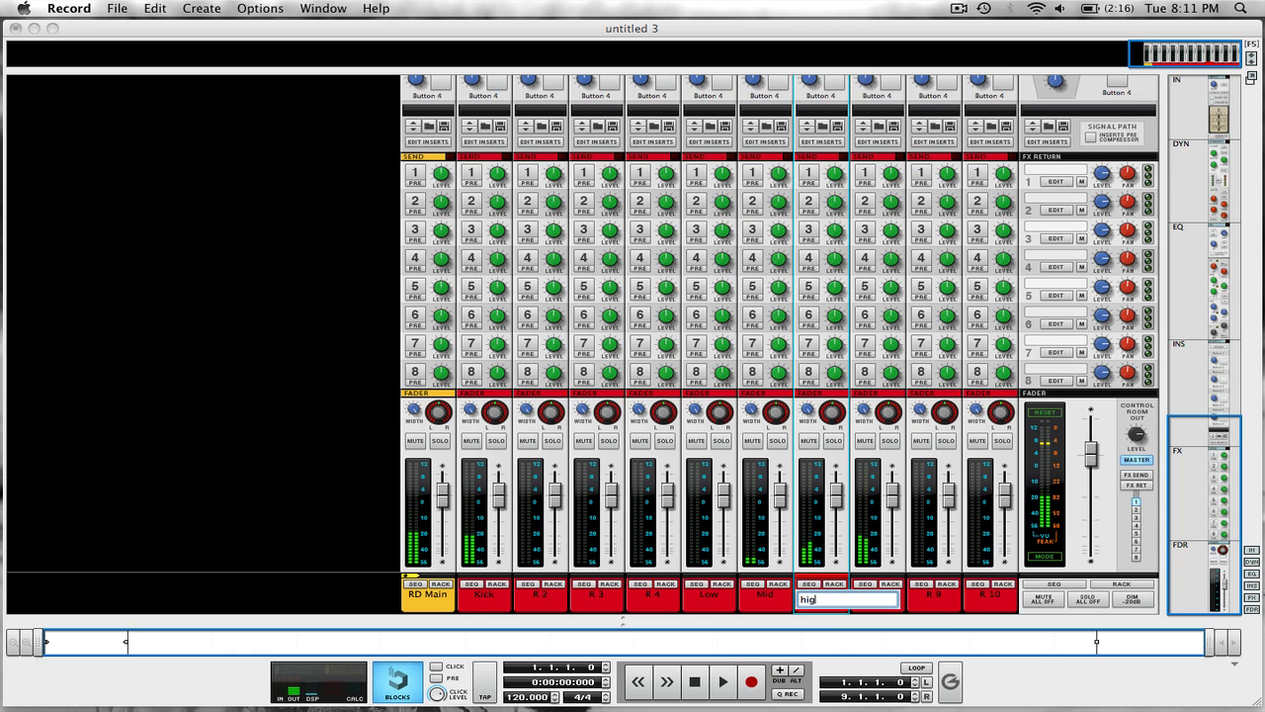
text(High)
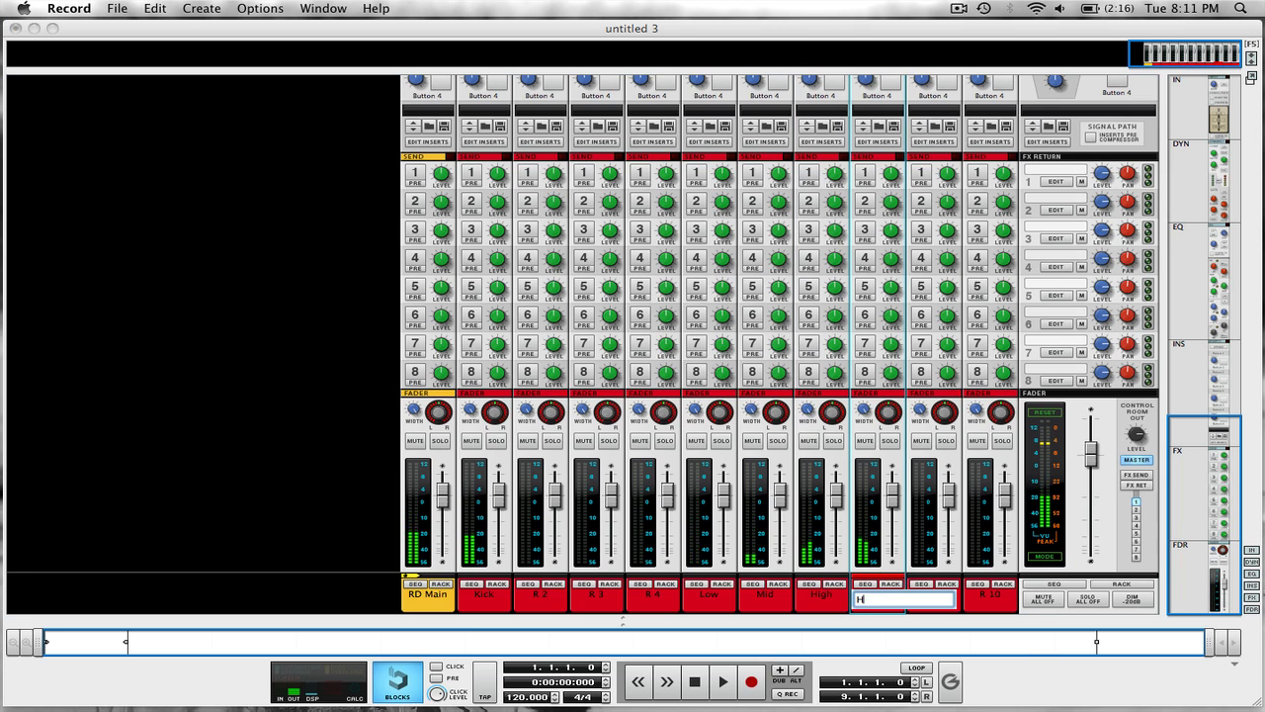
text(igh Hat)
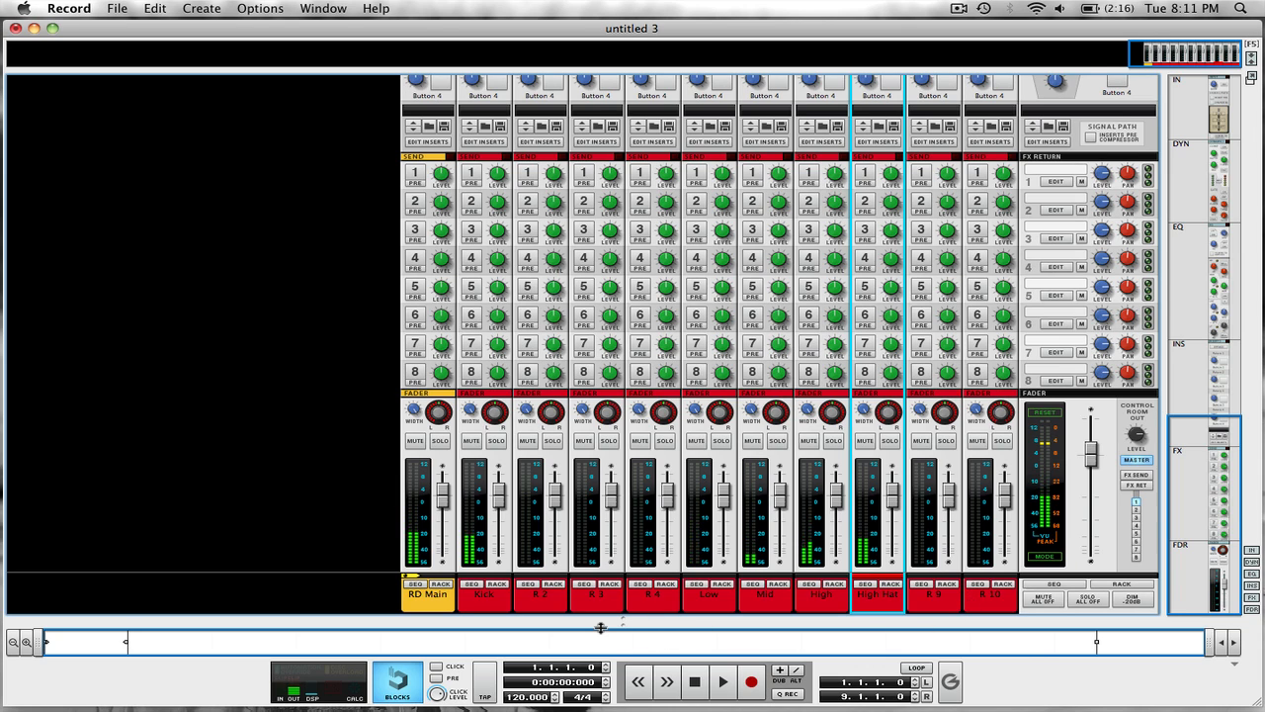
mouse_move(694, 682)
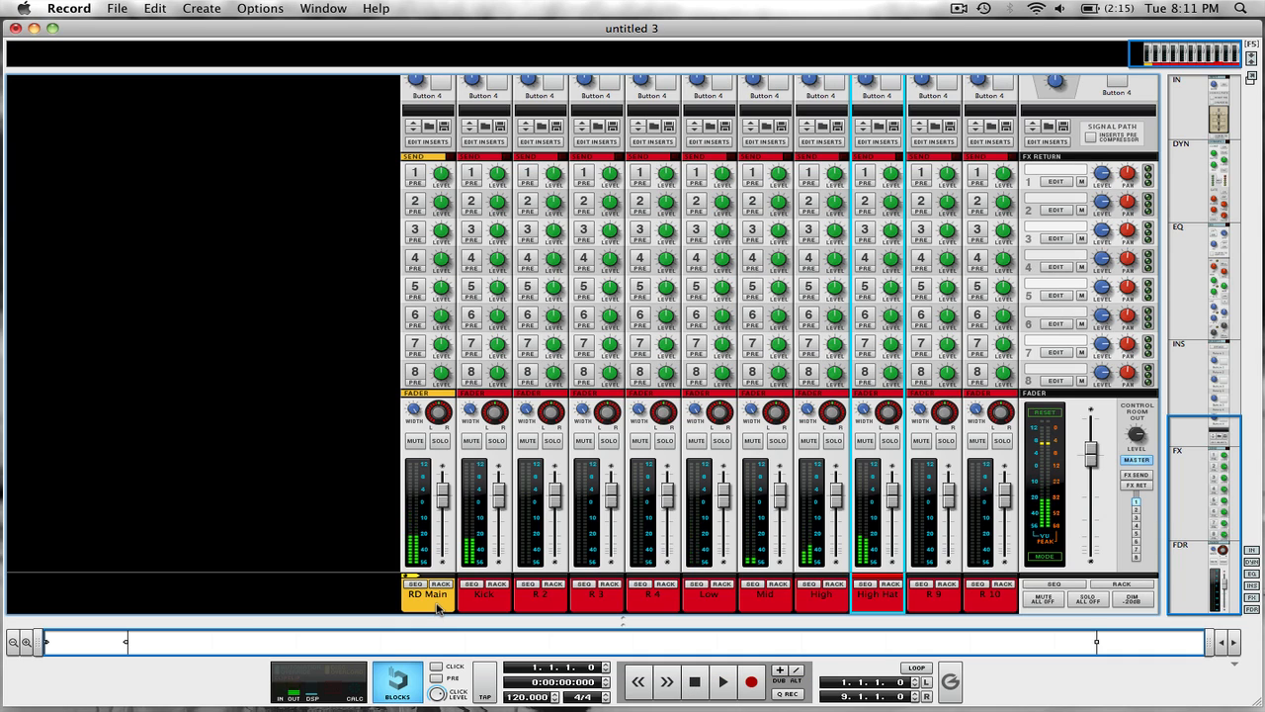
mouse_move(427, 594)
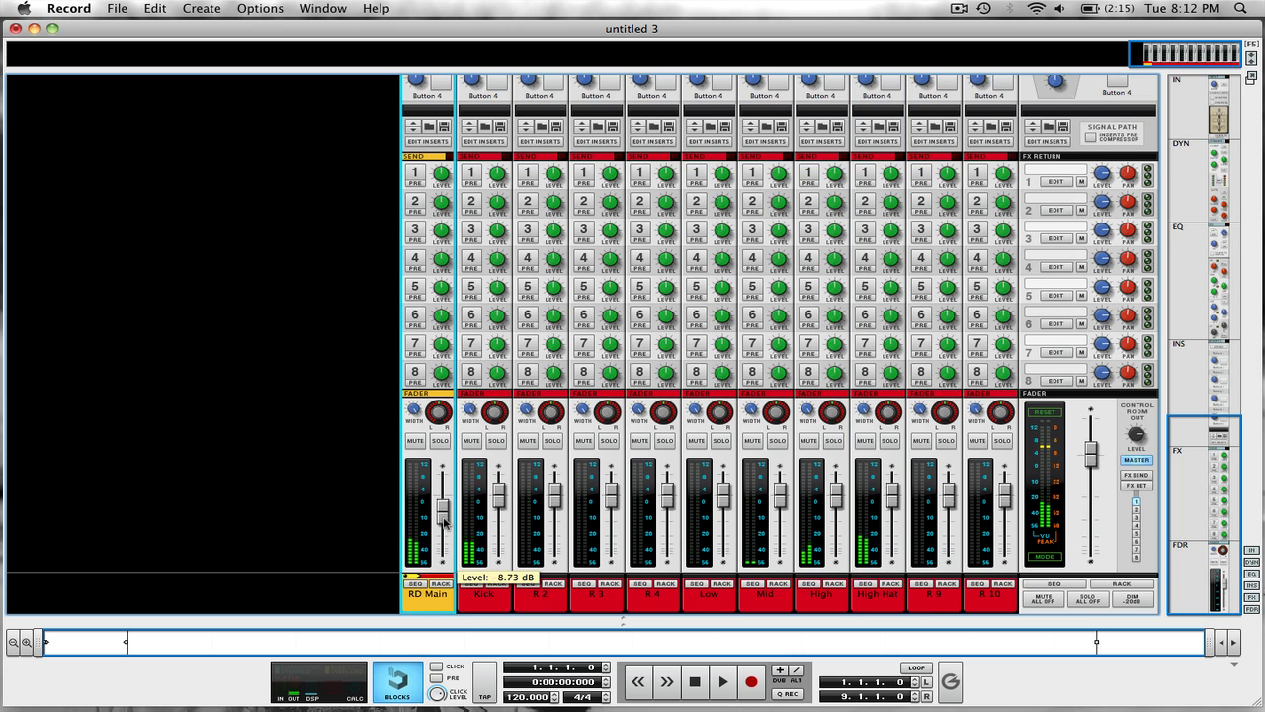
Audition the Mid and master faders, then set RD Main to about -1.09 dB.
drag(443, 507, 443, 522)
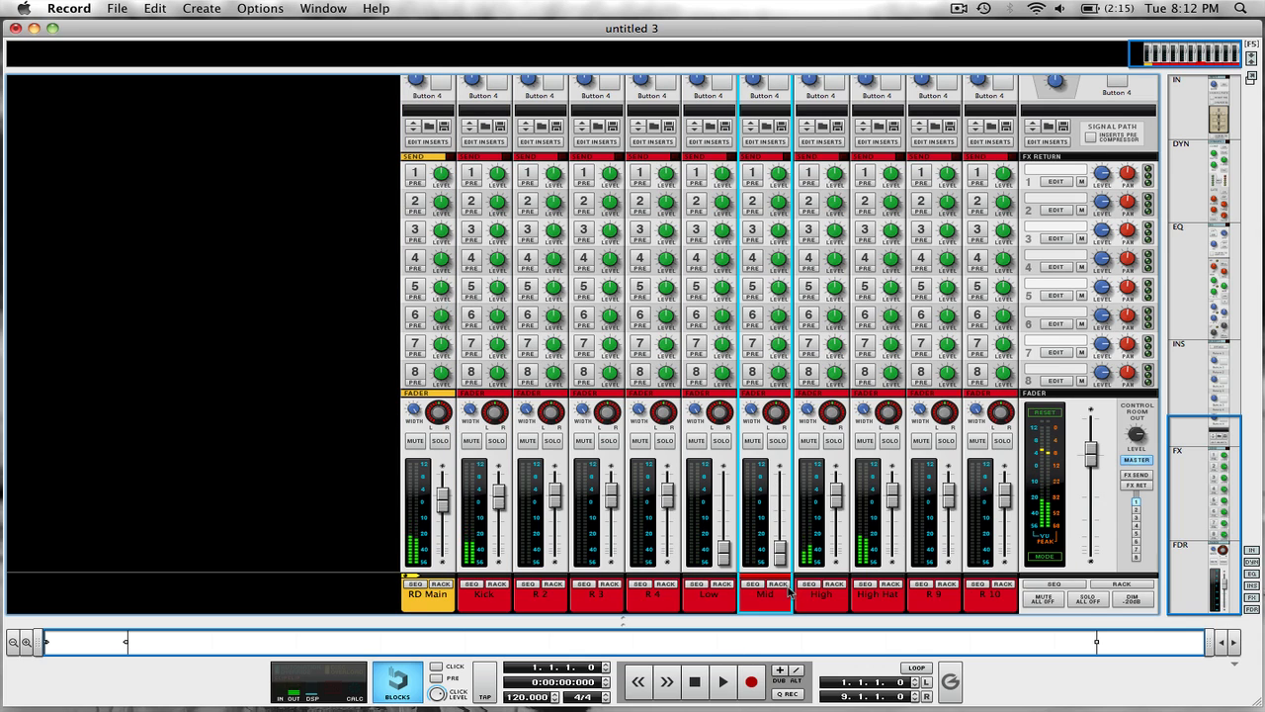
drag(502, 494, 502, 539)
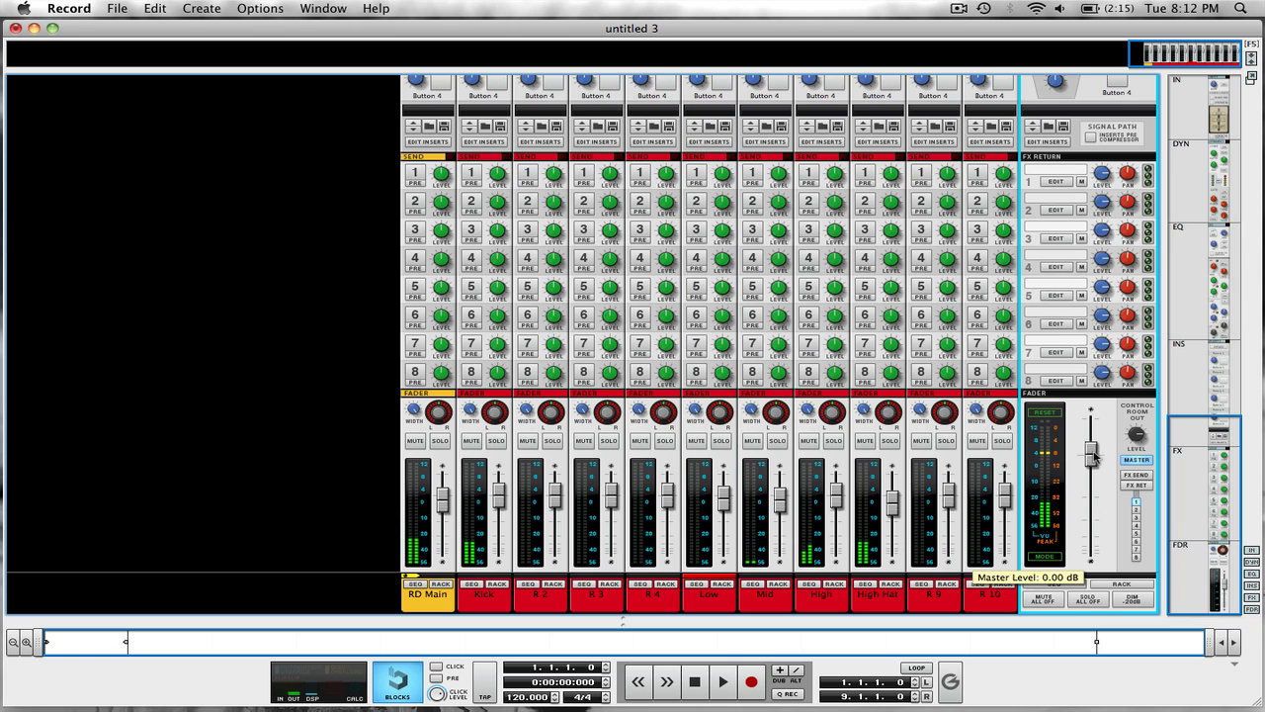
drag(1090, 455, 1090, 554)
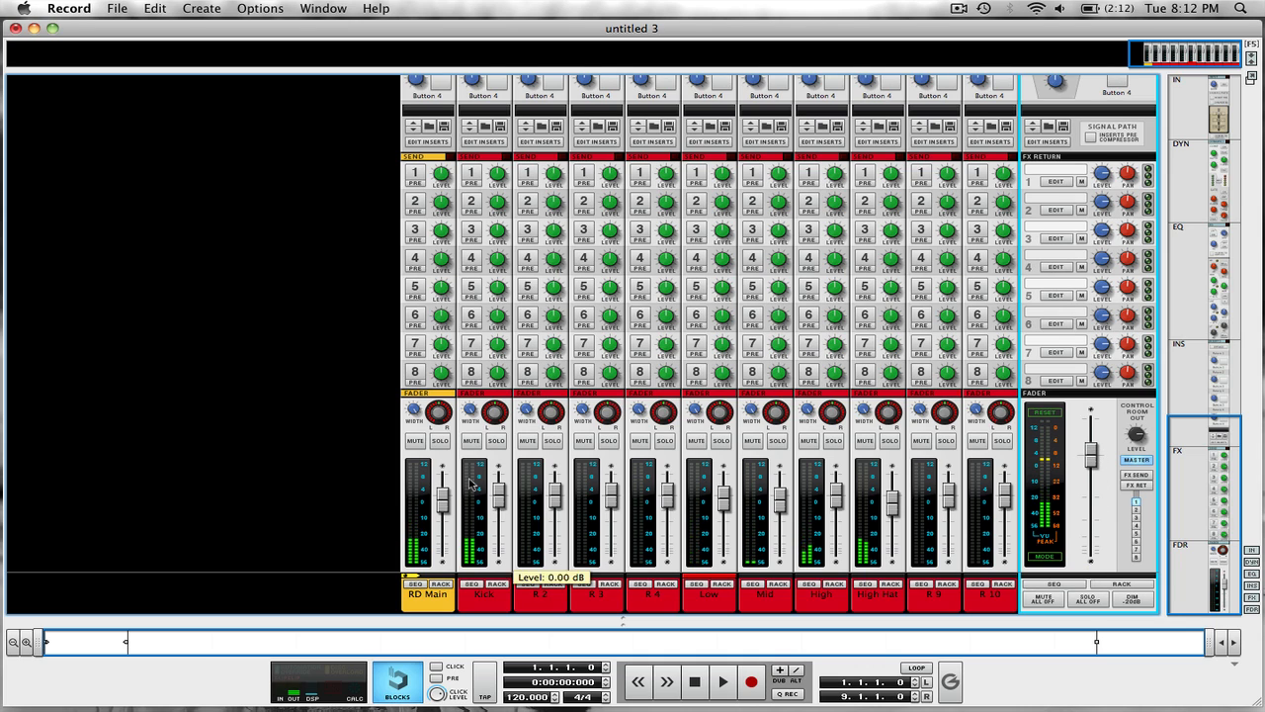
drag(440, 484, 441, 523)
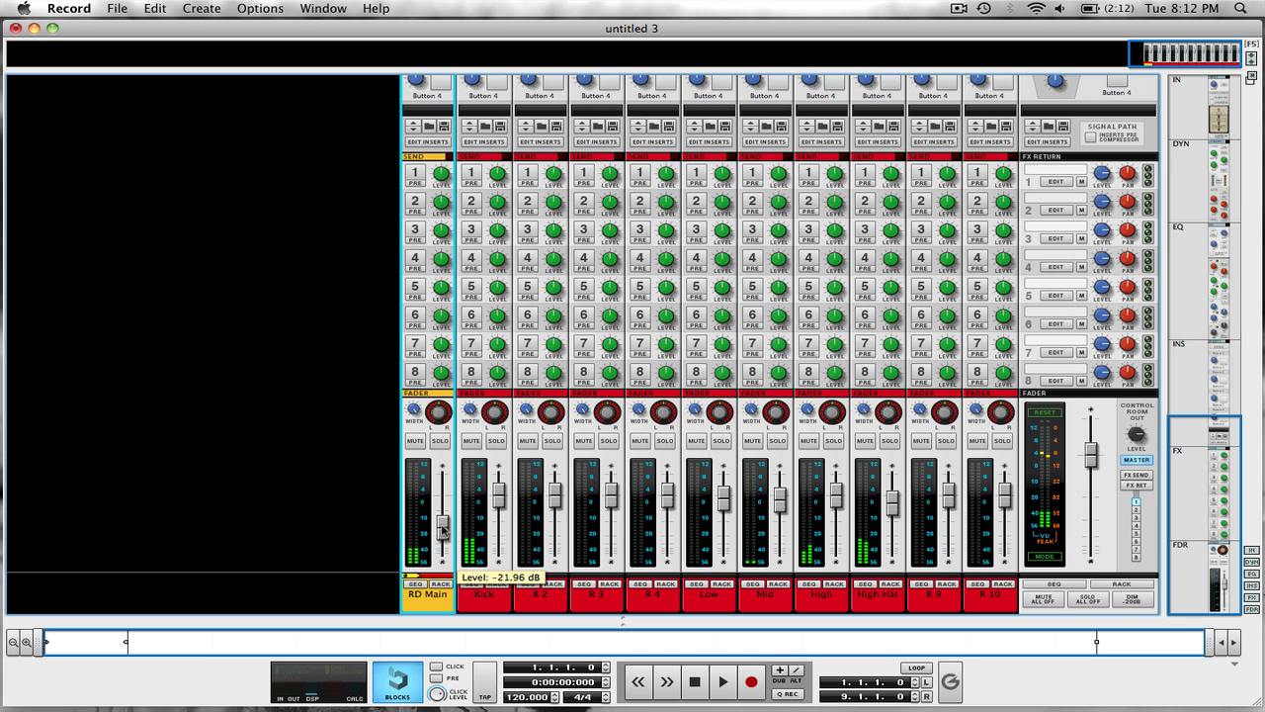
drag(442, 529, 442, 494)
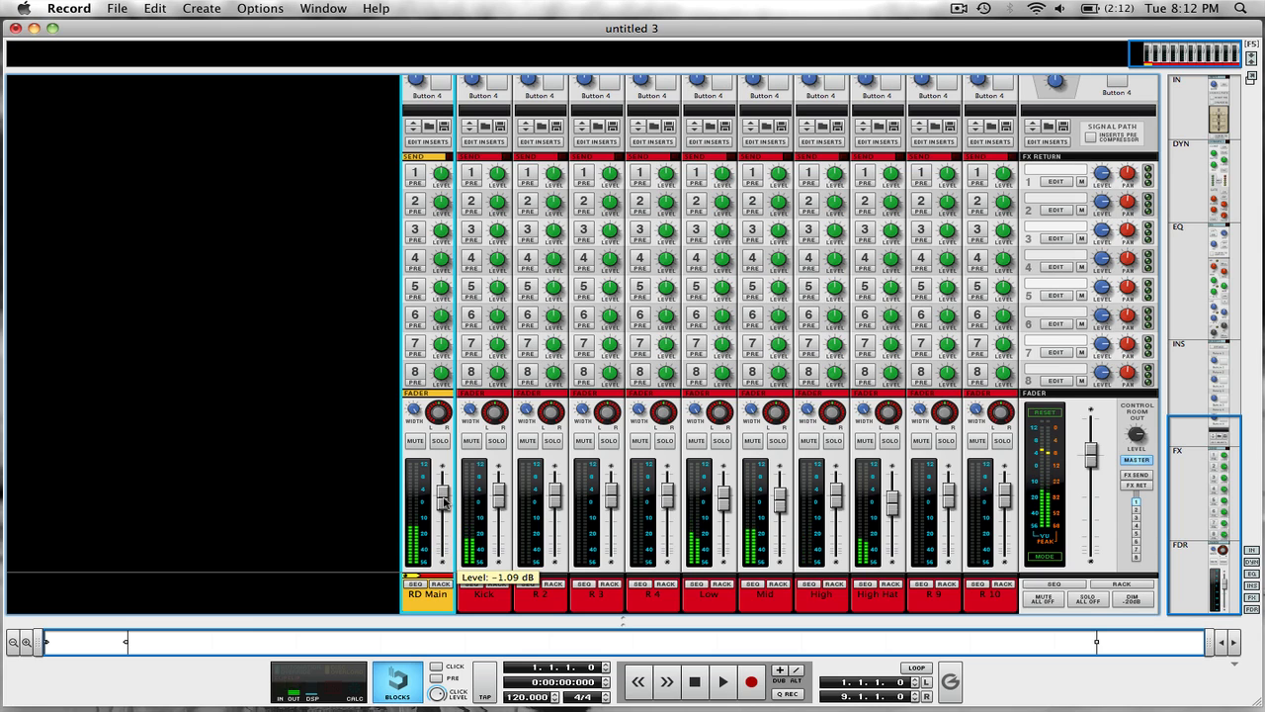
mouse_move(480, 535)
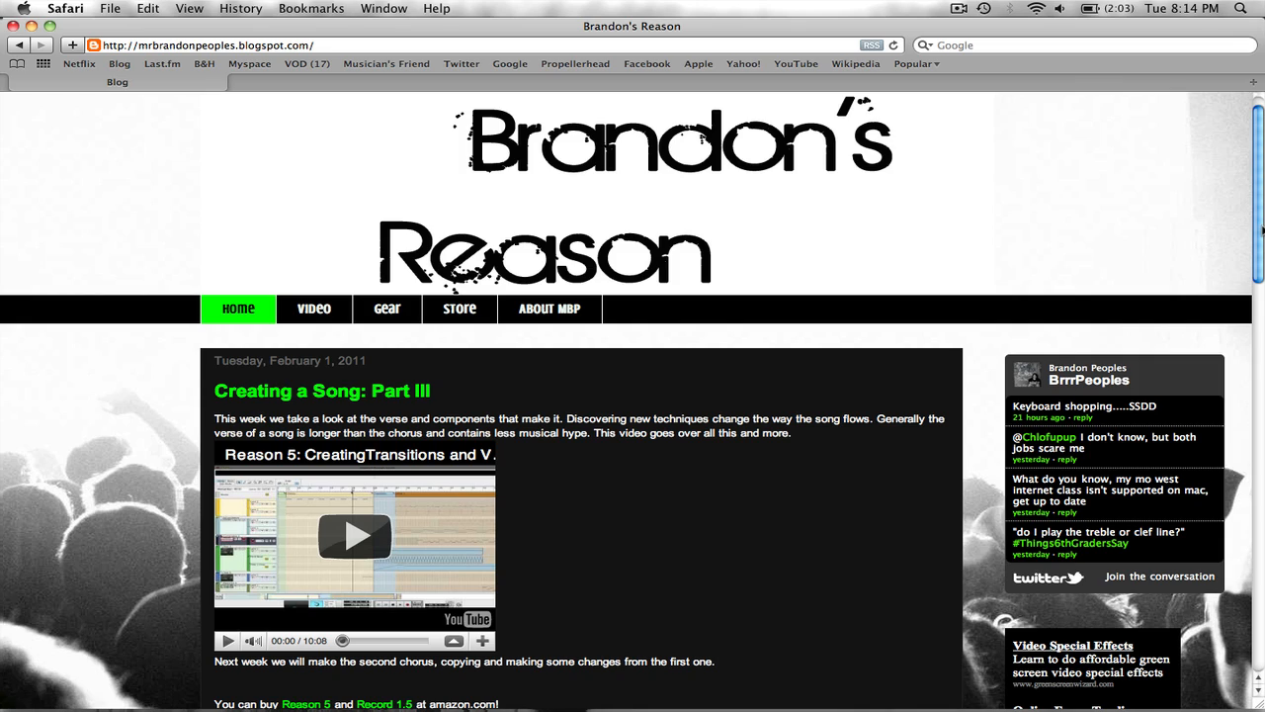
scroll(down, 3)
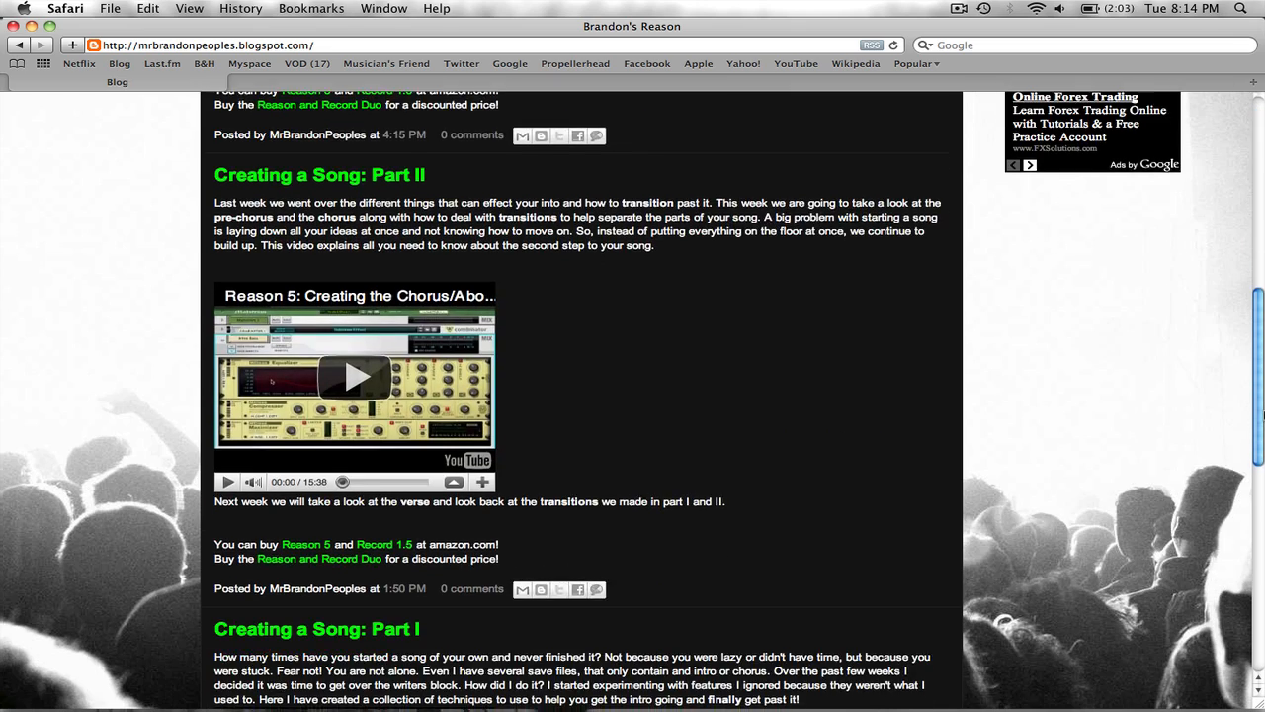
scroll(up, 3)
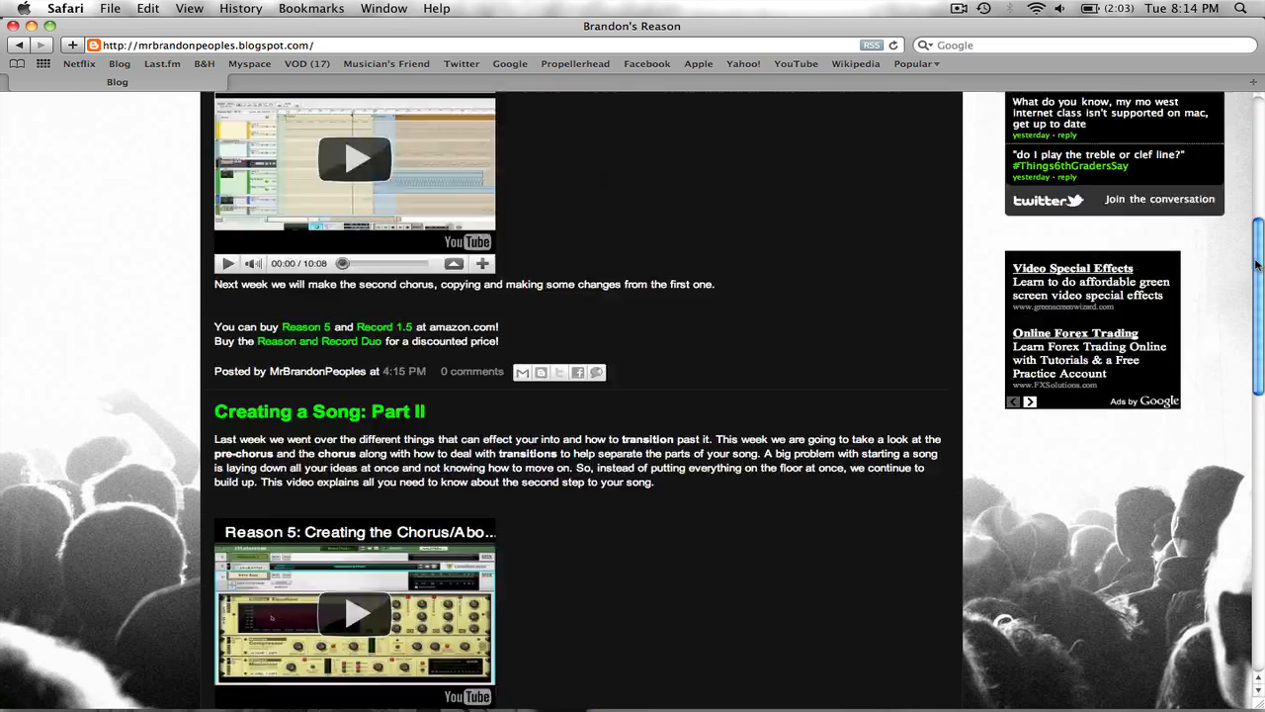
scroll(up, 3)
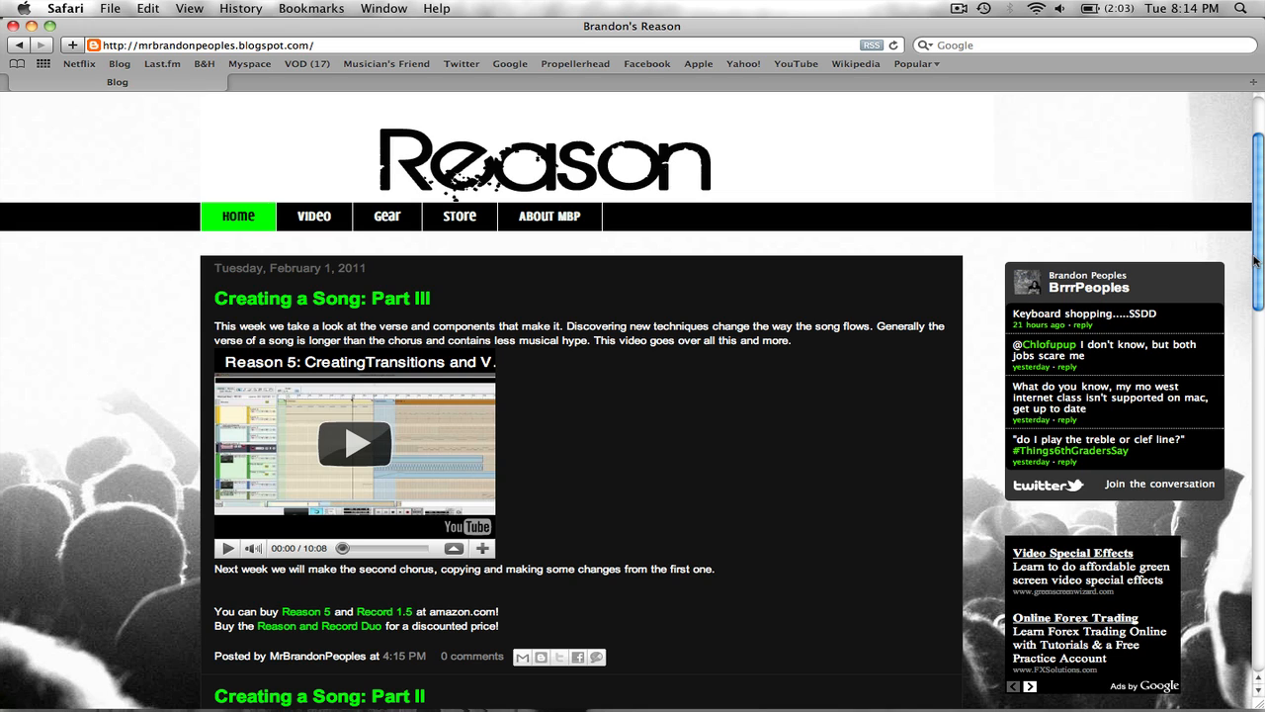
mouse_move(598, 354)
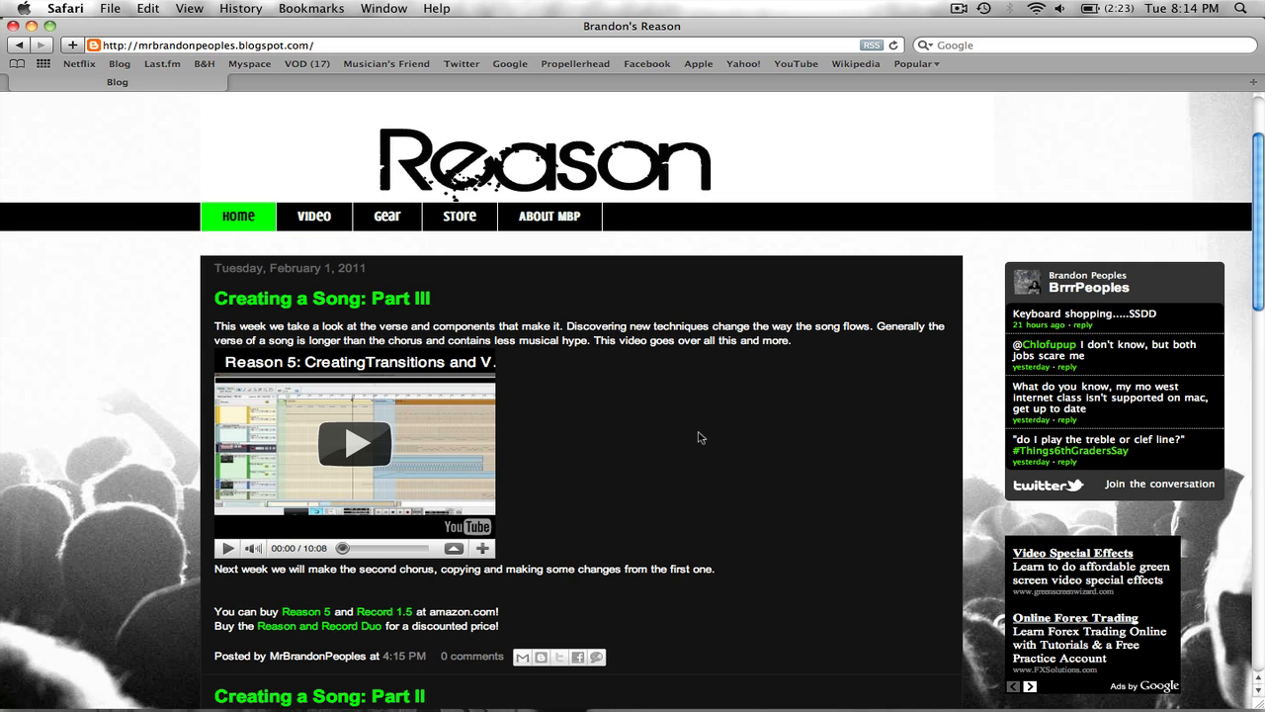
Open and scroll through the blog's Video page.
click(313, 216)
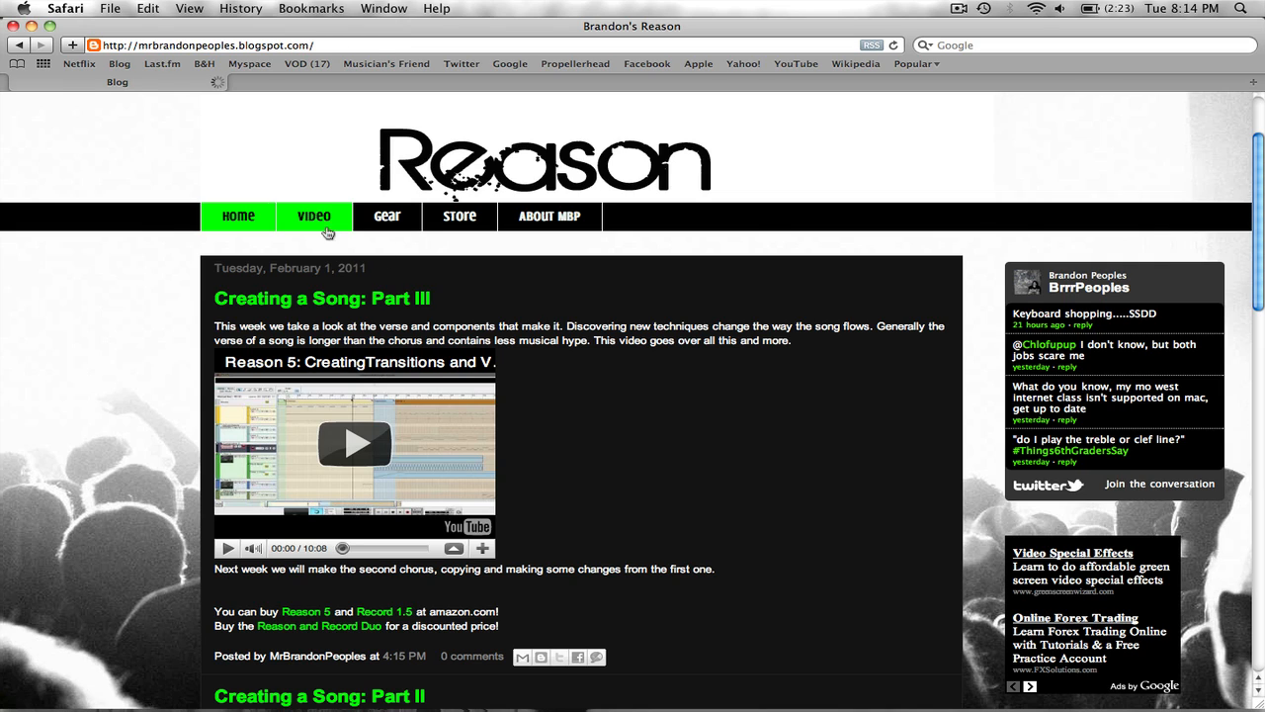
click(313, 215)
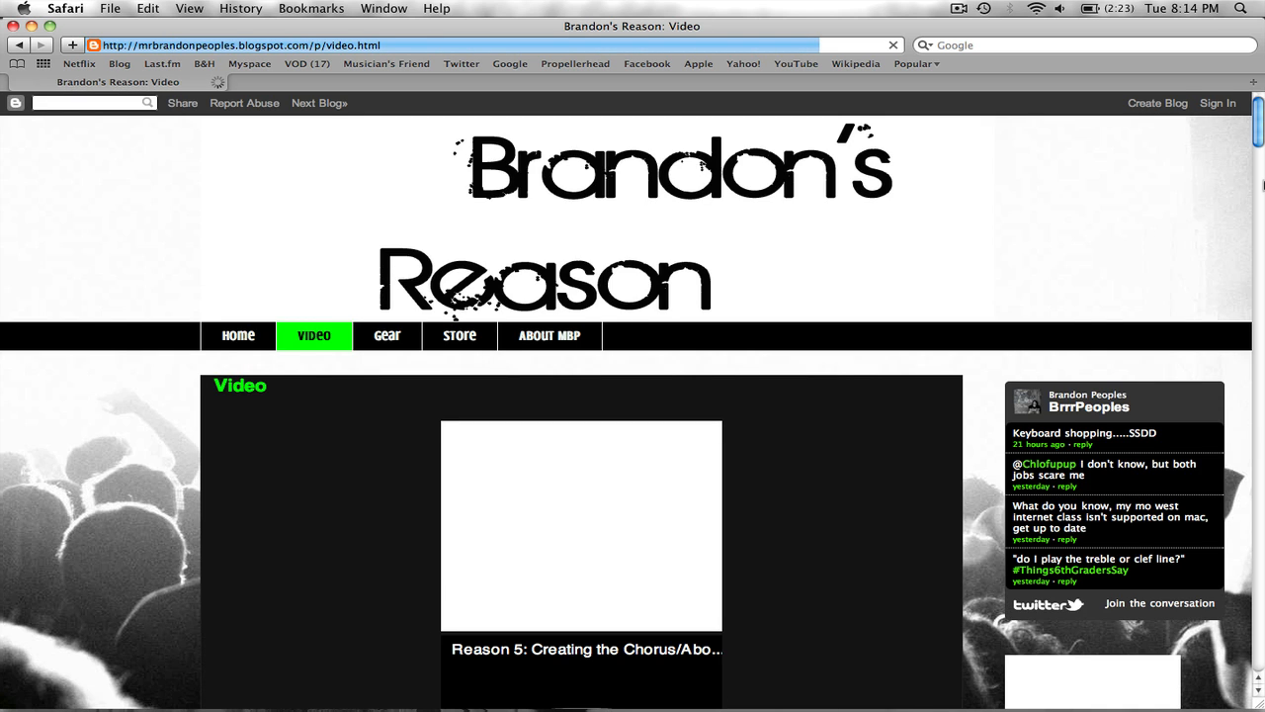
scroll(down, 3)
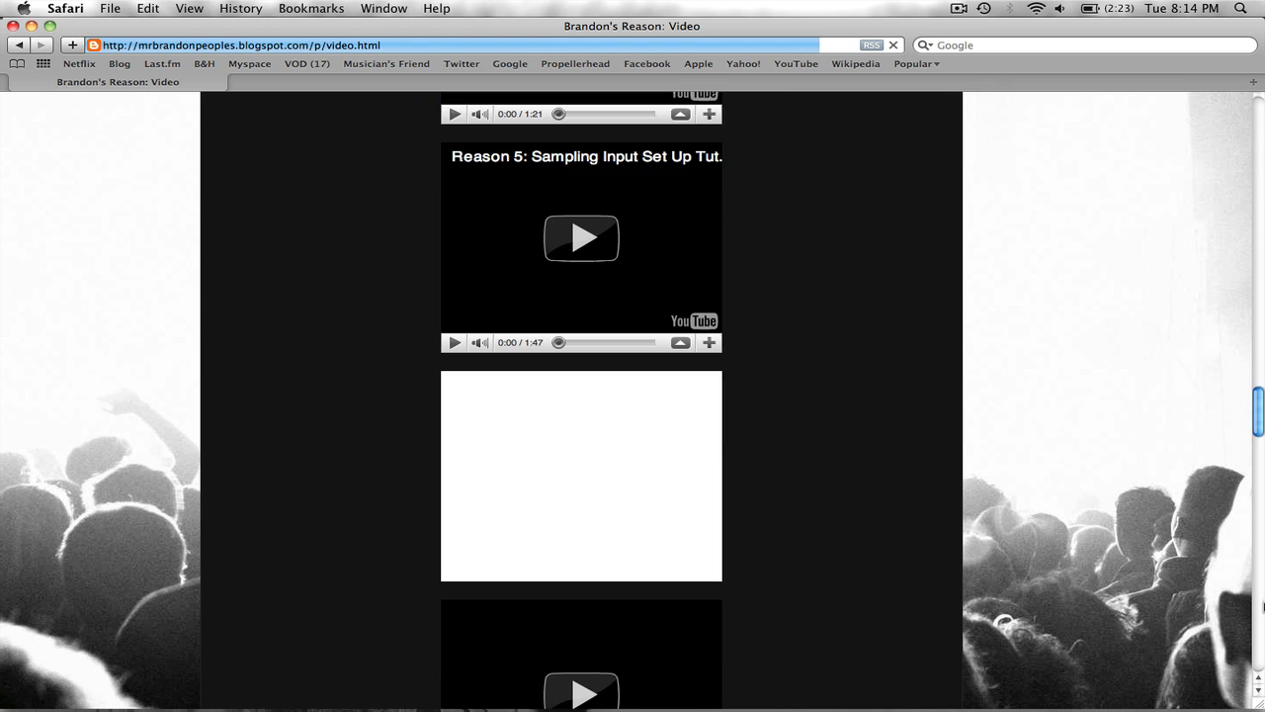
scroll(up, 3)
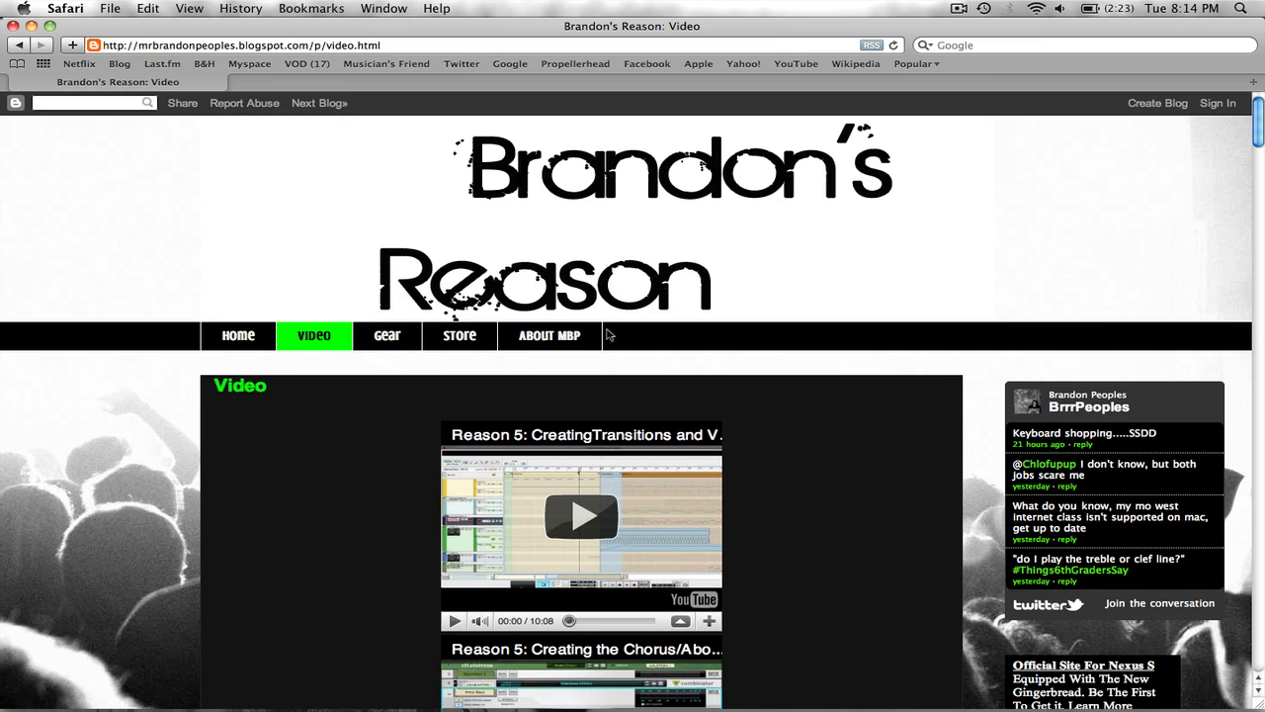
Open and scroll through the blog's Gear page.
click(386, 335)
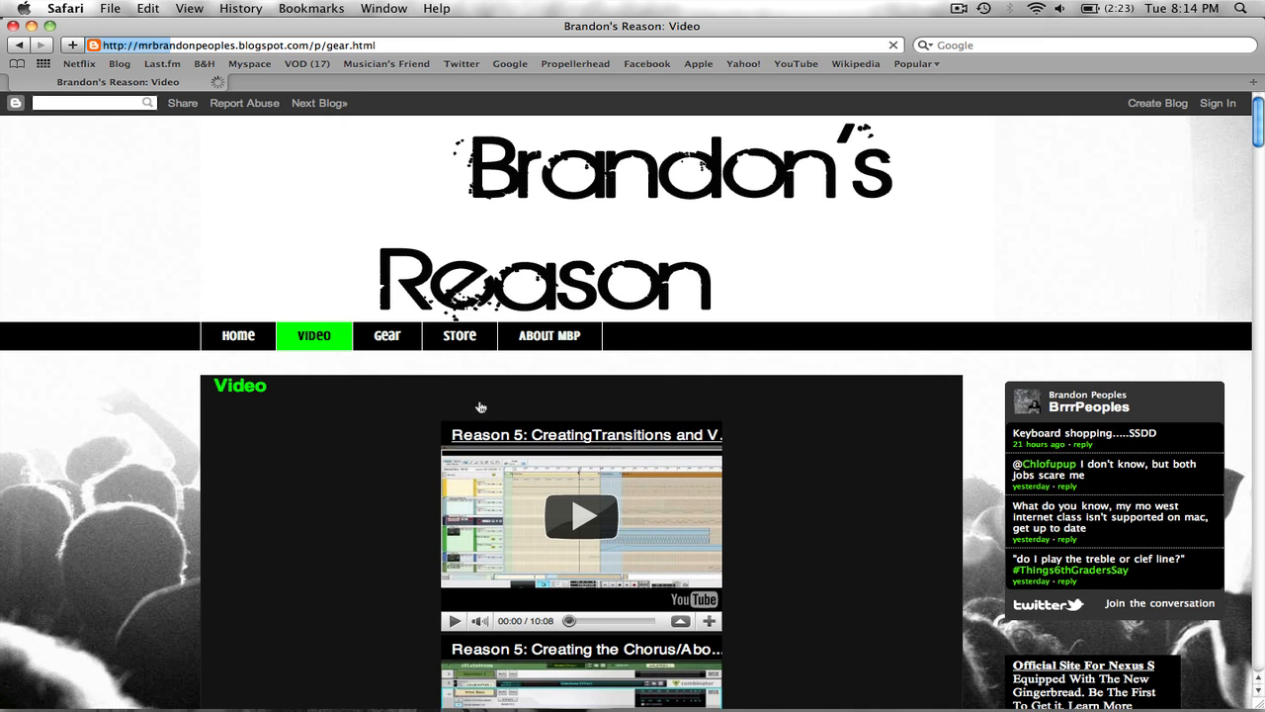
click(387, 335)
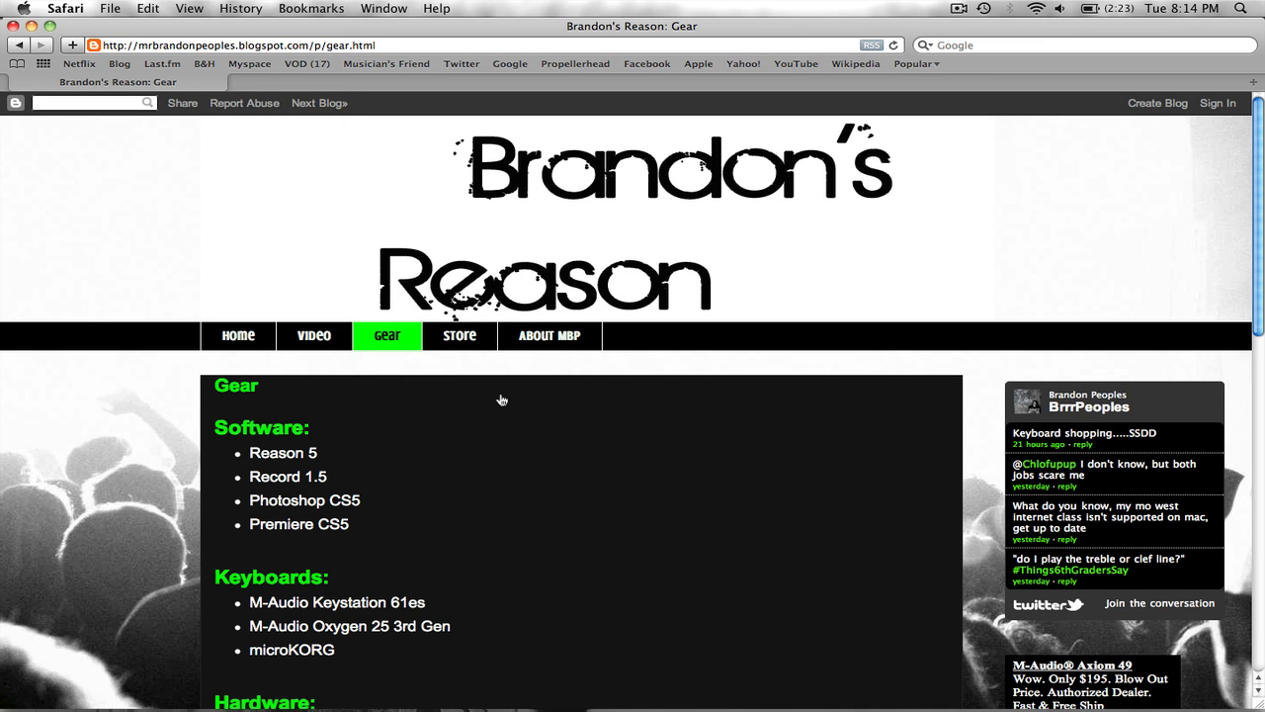
scroll(down, 3)
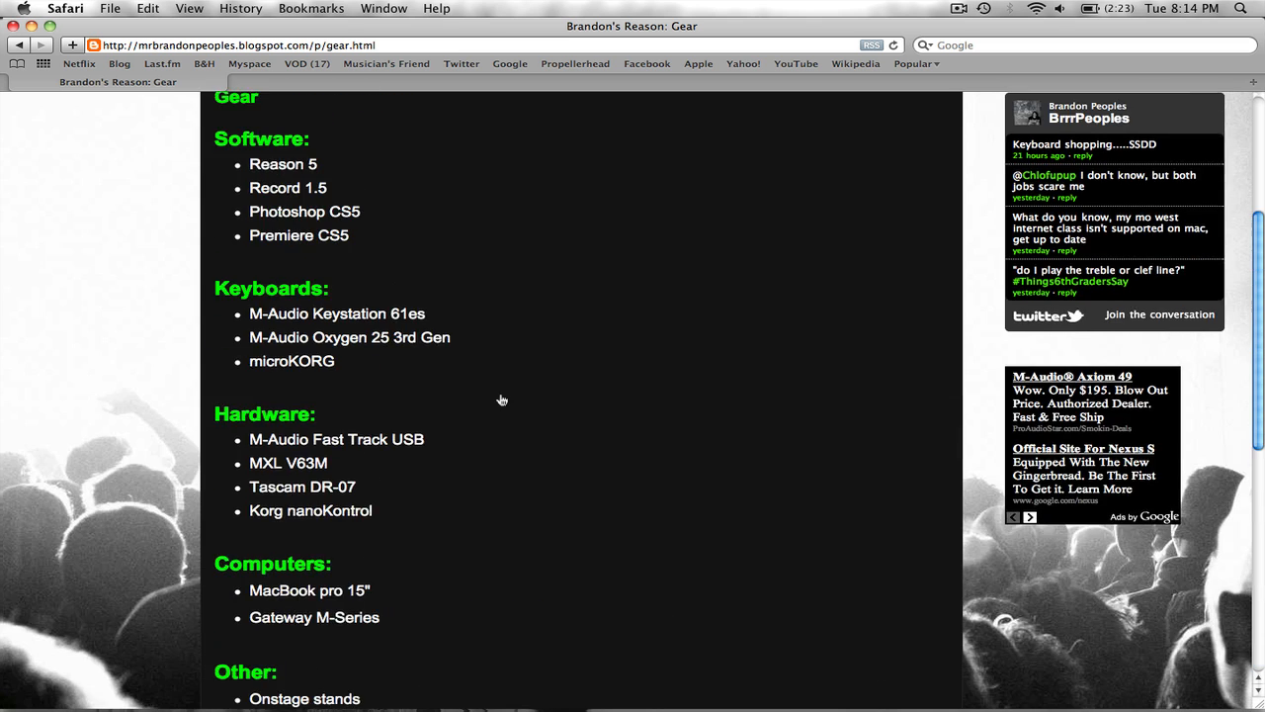
scroll(up, 3)
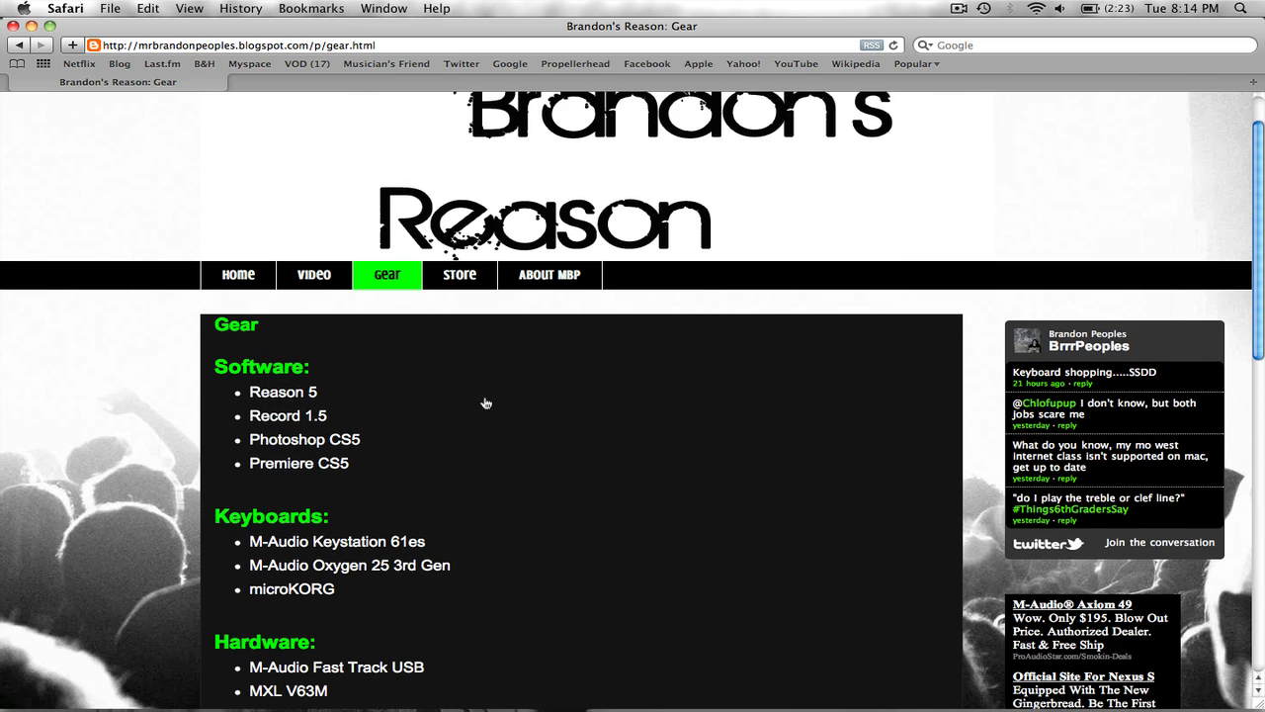
Browse the blog's Store page of recommended keyboards.
click(459, 274)
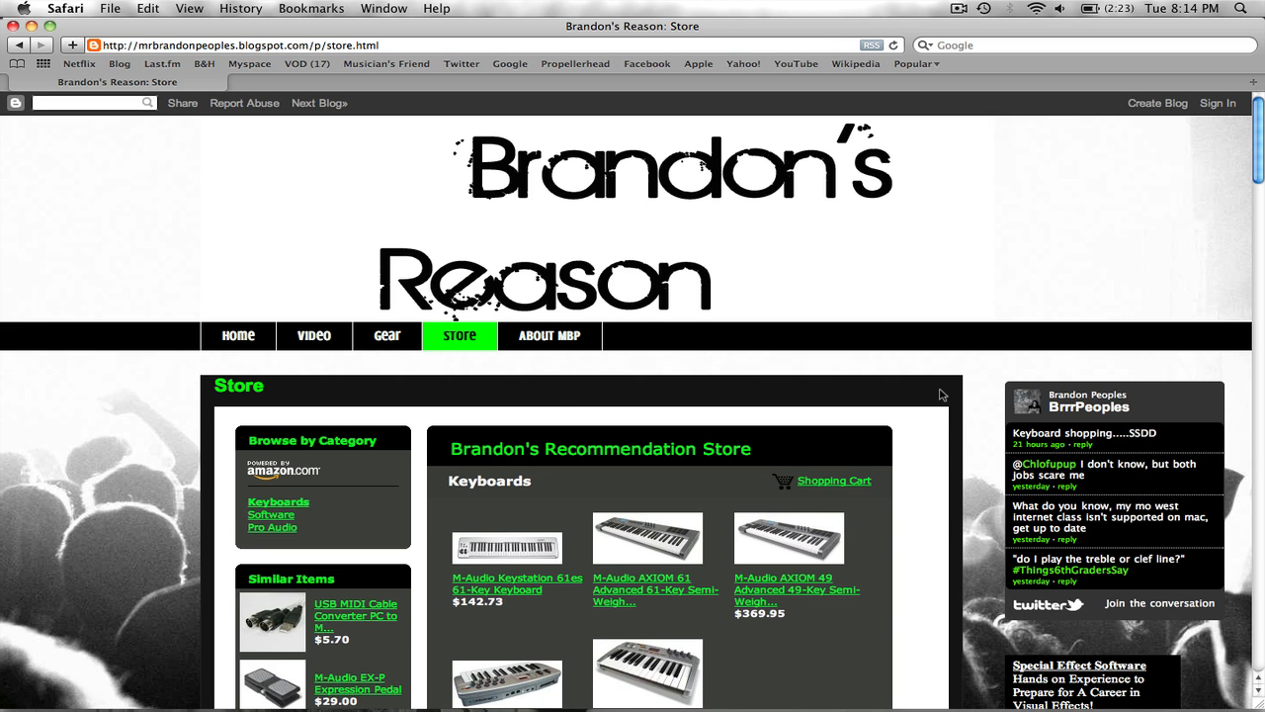
scroll(down, 3)
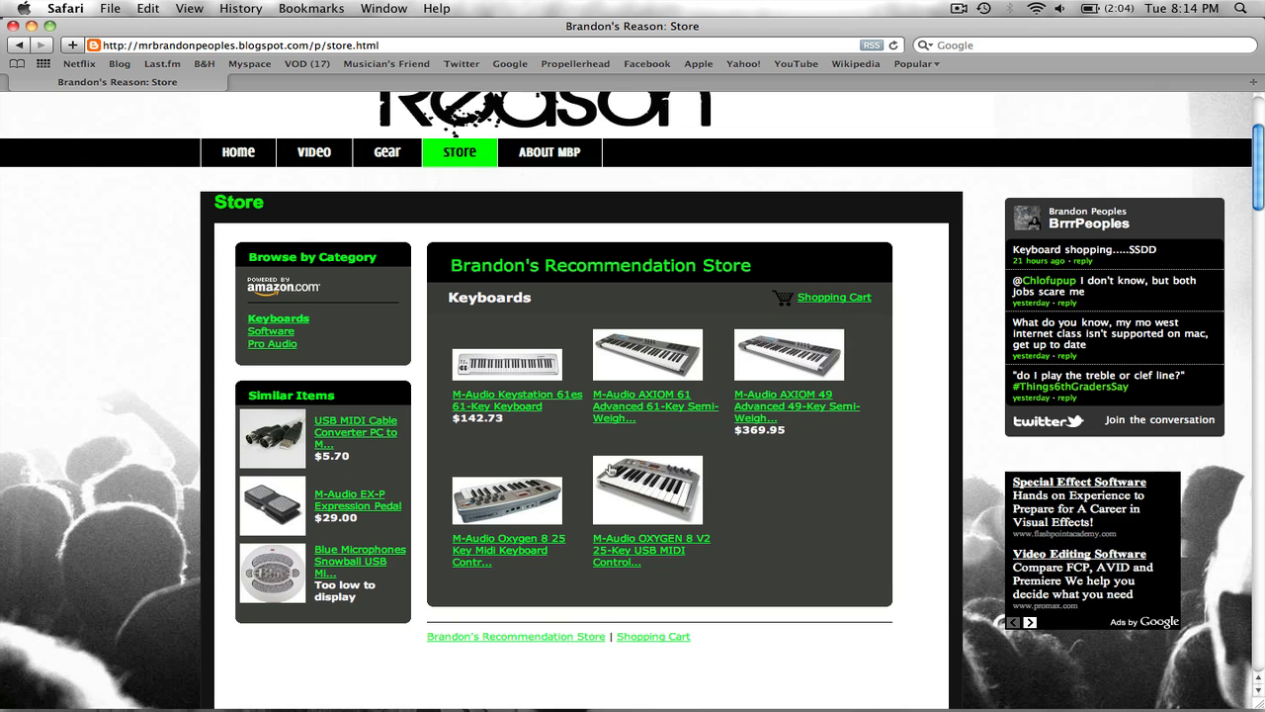
mouse_move(651, 453)
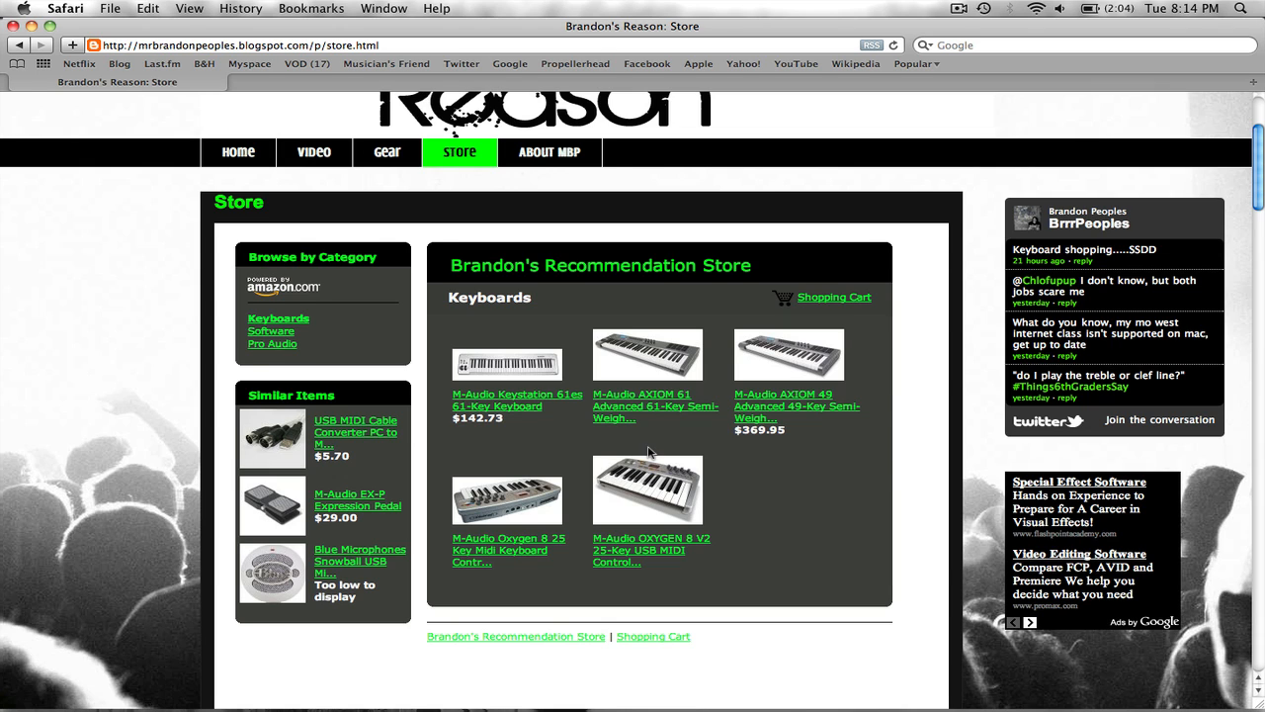
scroll(up, 3)
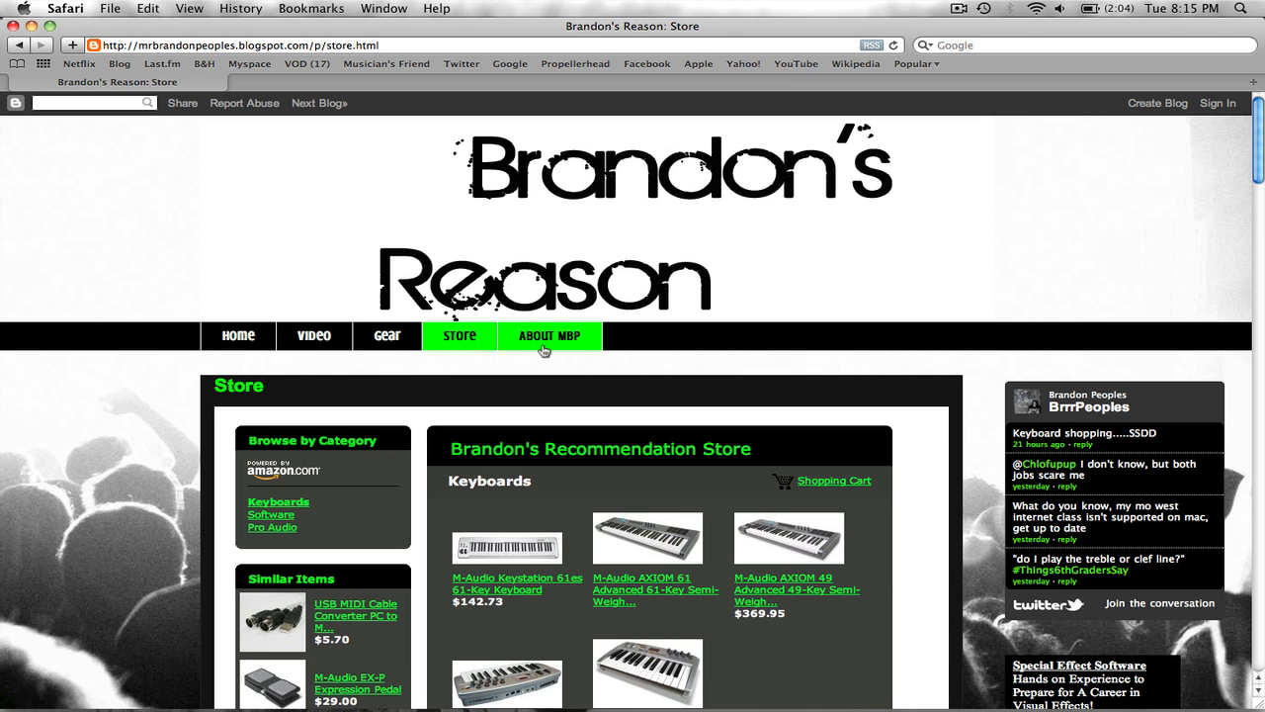
Open Brandon's About MBP page, skim the musical backstory, and return to the top.
click(550, 335)
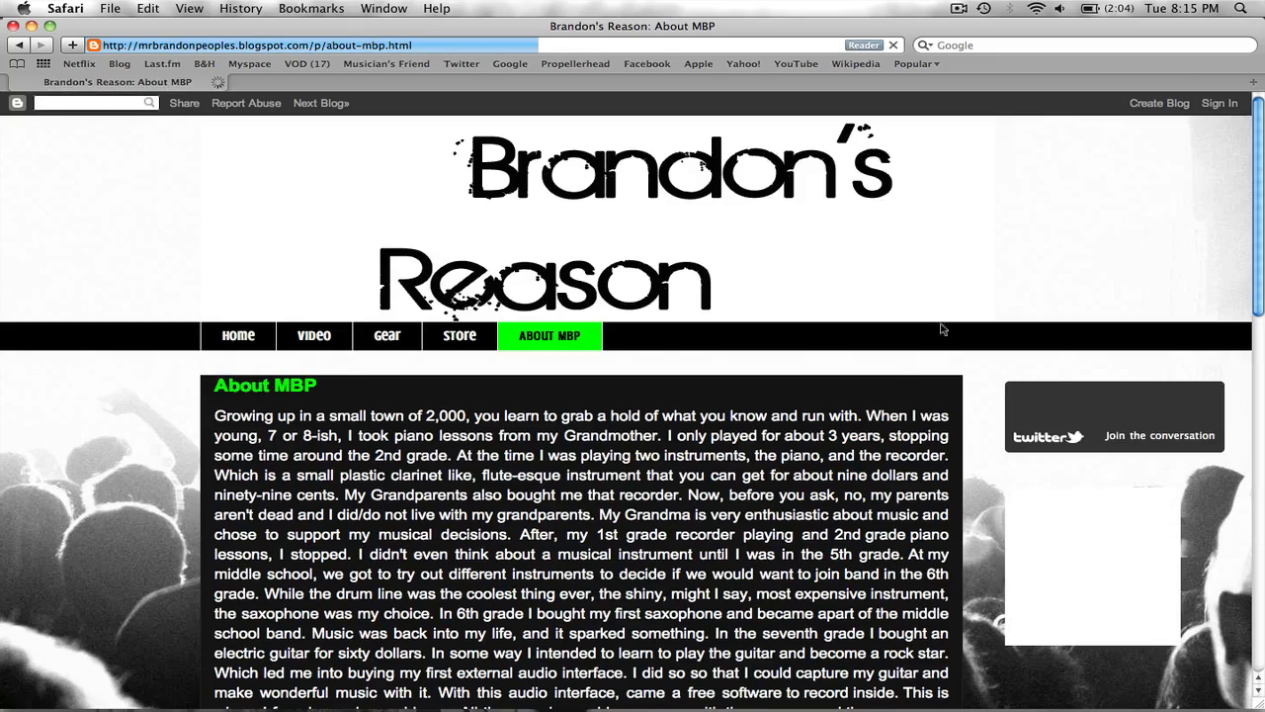
scroll(down, 3)
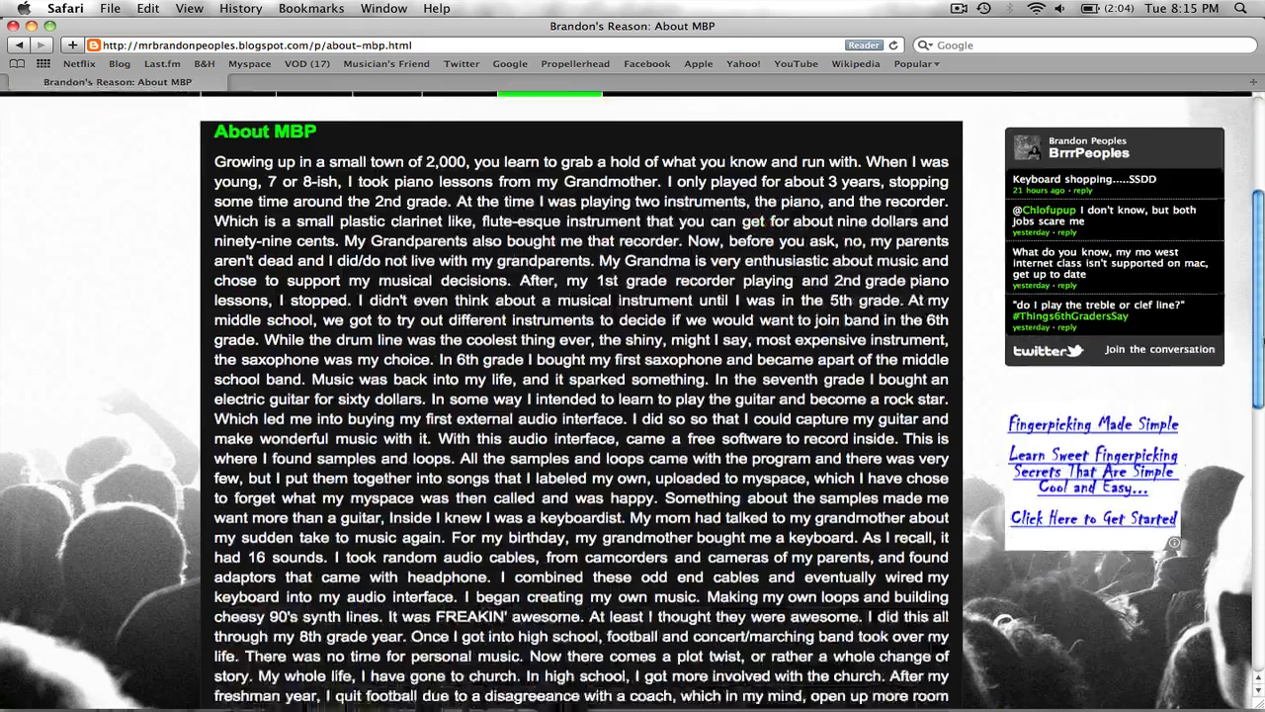
scroll(up, 3)
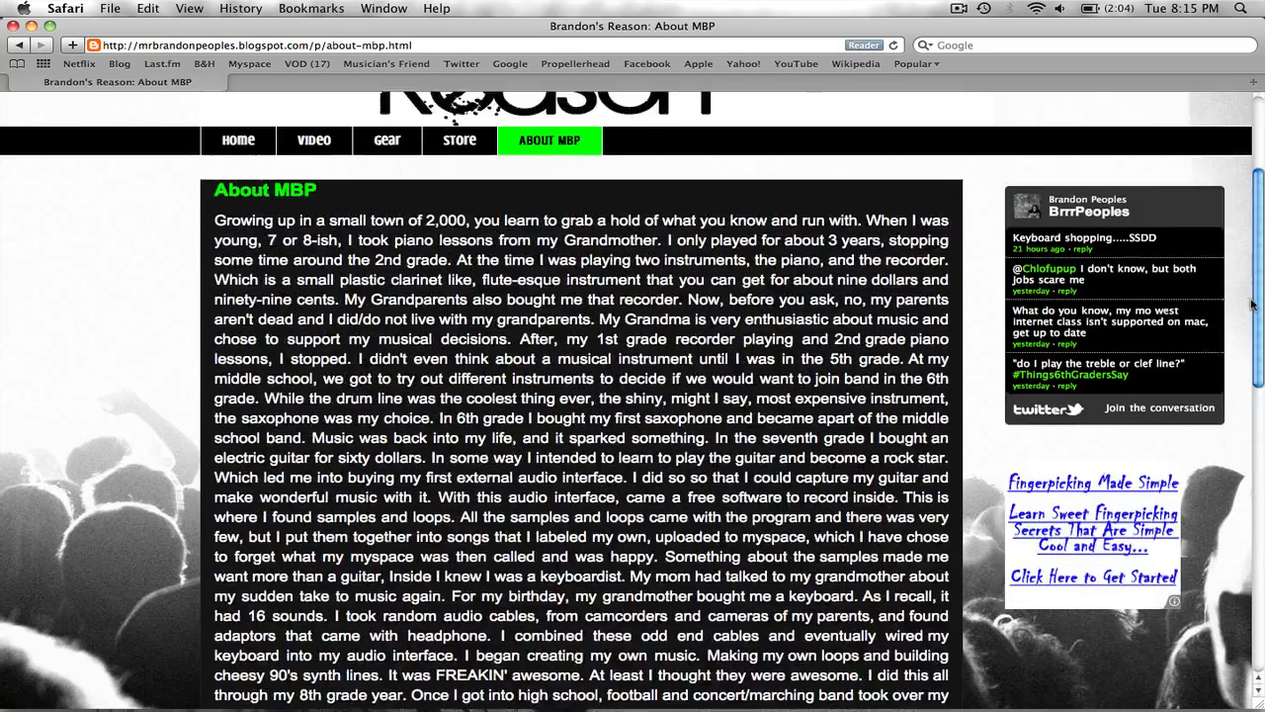
scroll(down, 3)
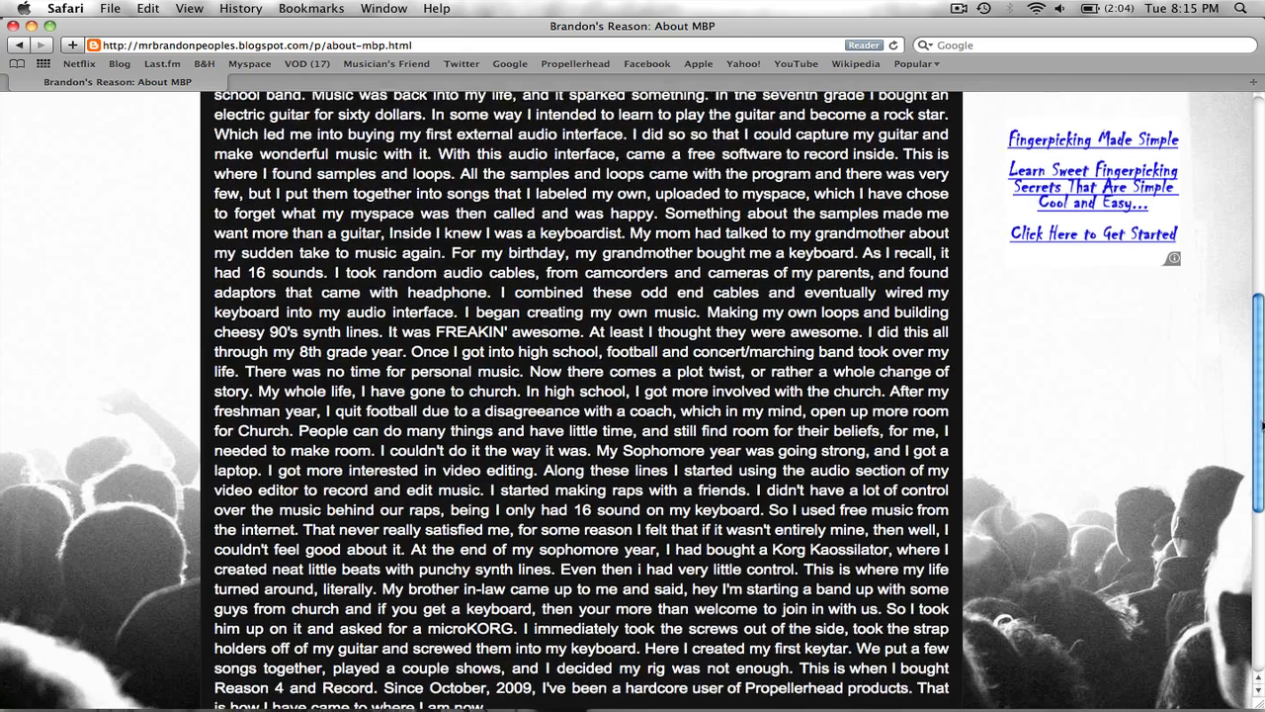
scroll(up, 3)
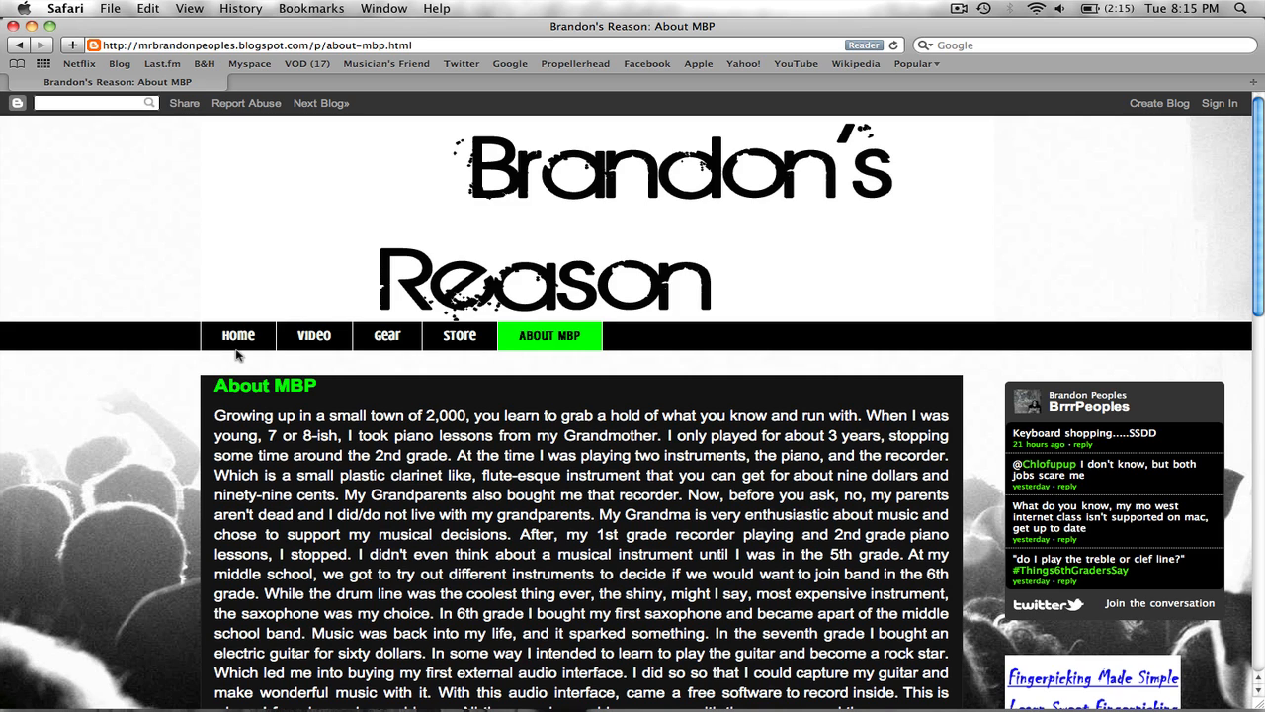
mouse_move(258, 305)
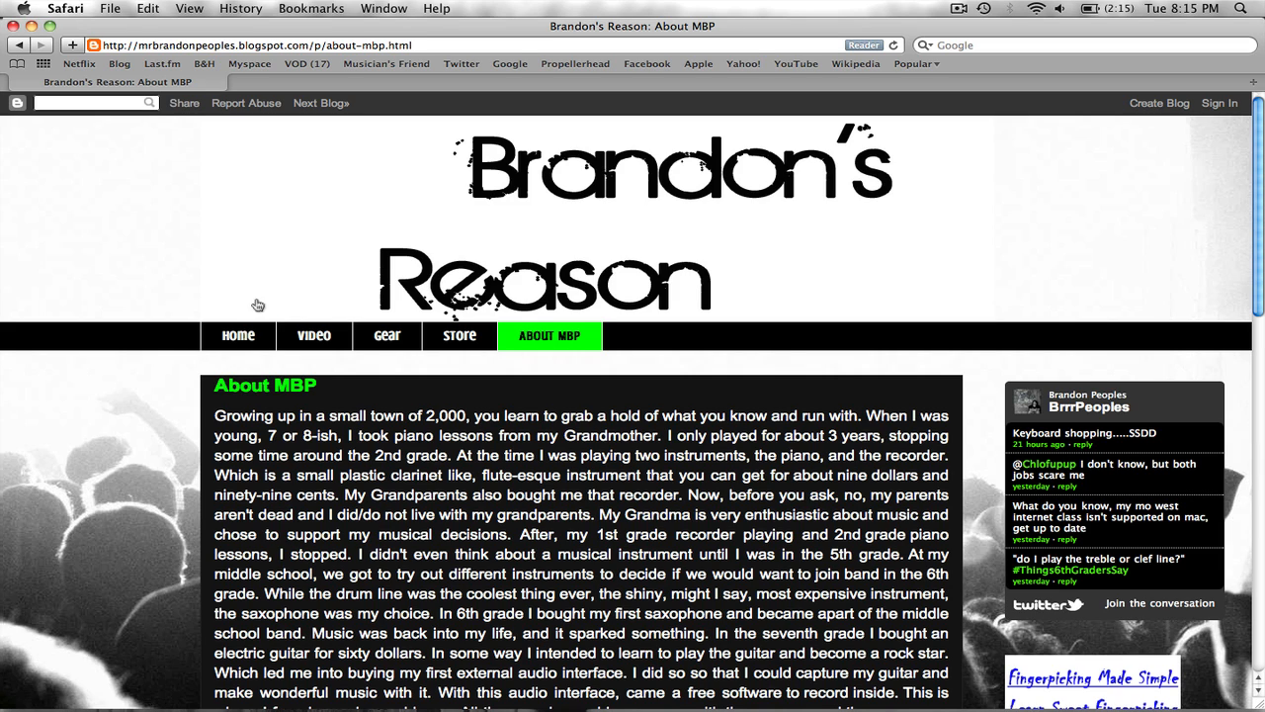
mouse_move(217, 91)
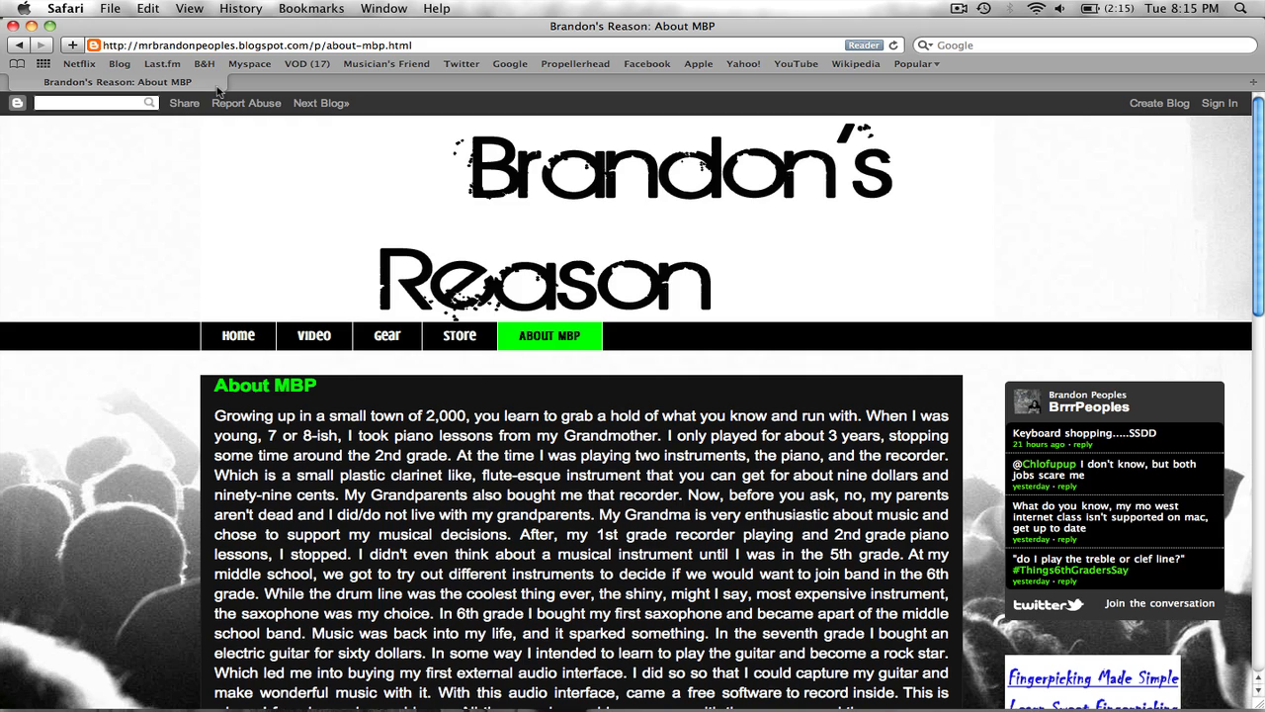